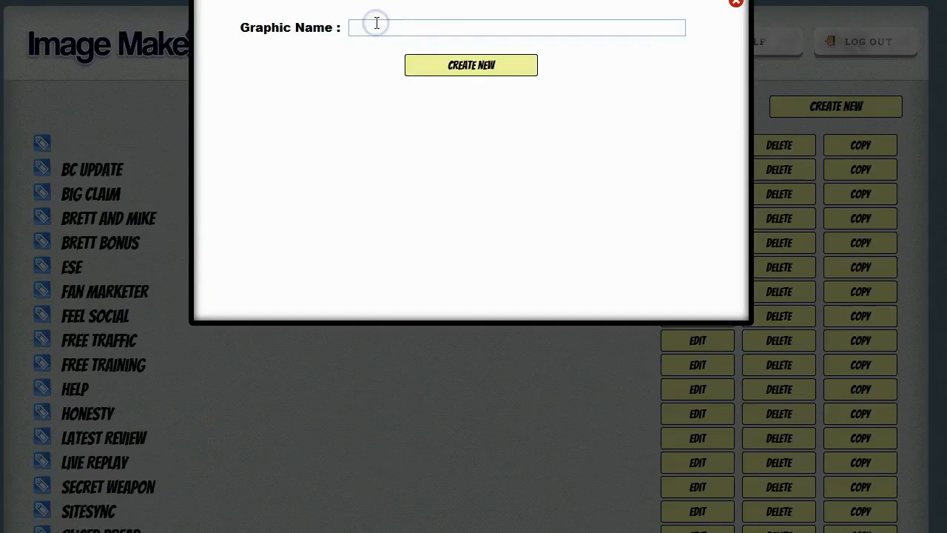
# Step: Create a new graphic named 'SPE Post' and open it in the editor as a blank canvas
pyautogui.write('SPE')
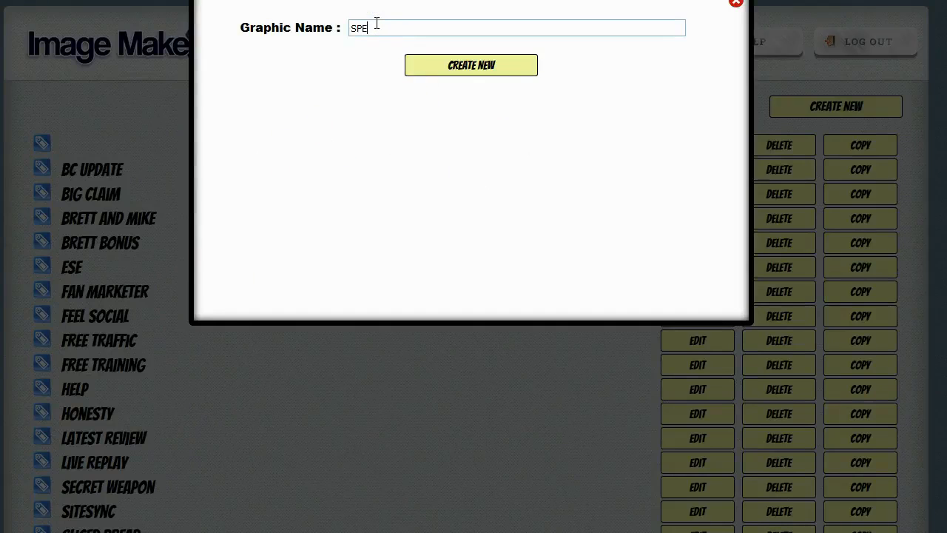
pyautogui.write('Post')
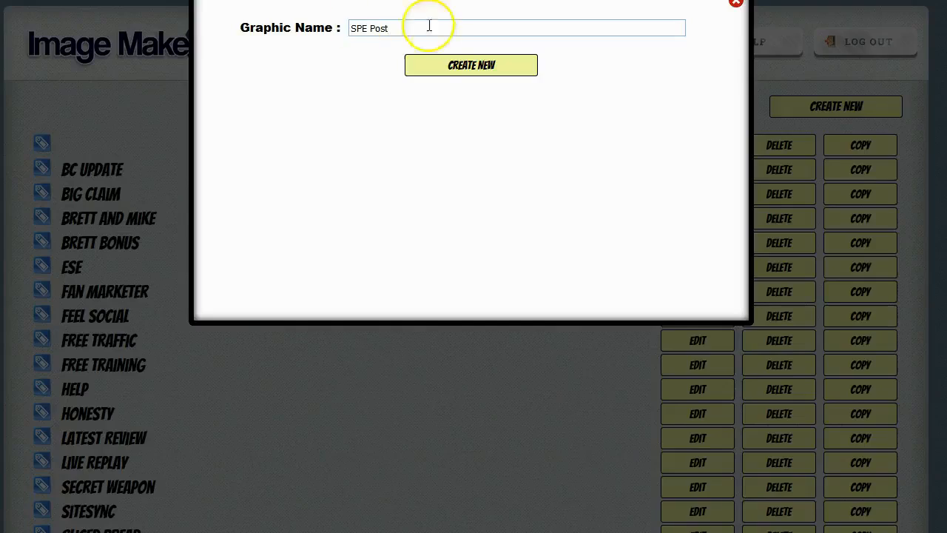
pyautogui.click(736, 3)
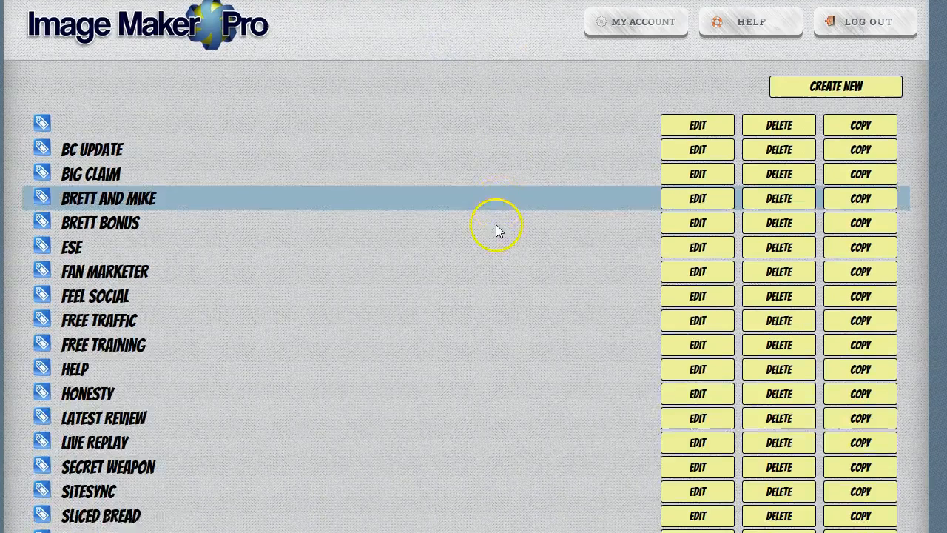
pyautogui.scroll(-3)
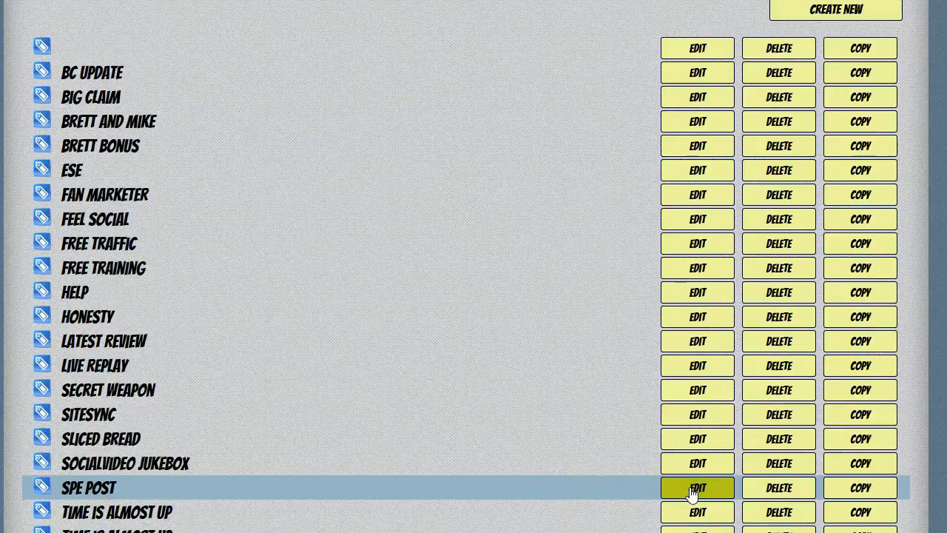
pyautogui.click(696, 487)
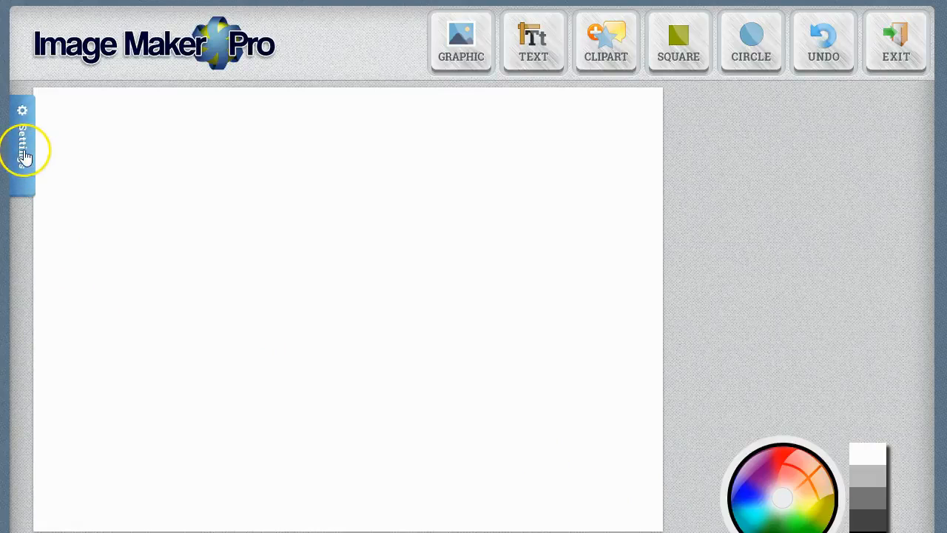
# Step: Apply the 'Watch Us Launch a Product' template with wood background and three white arrows
pyautogui.click(22, 148)
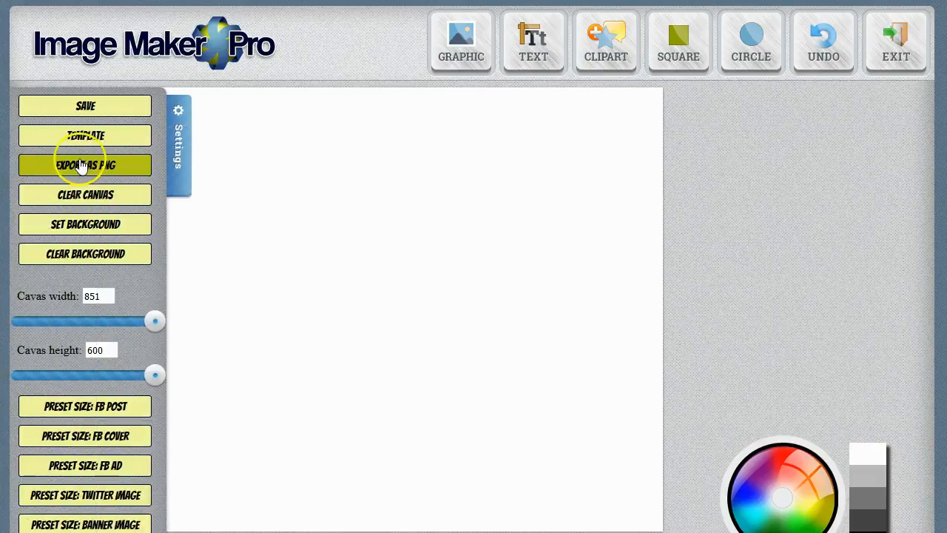
pyautogui.moveTo(145, 243)
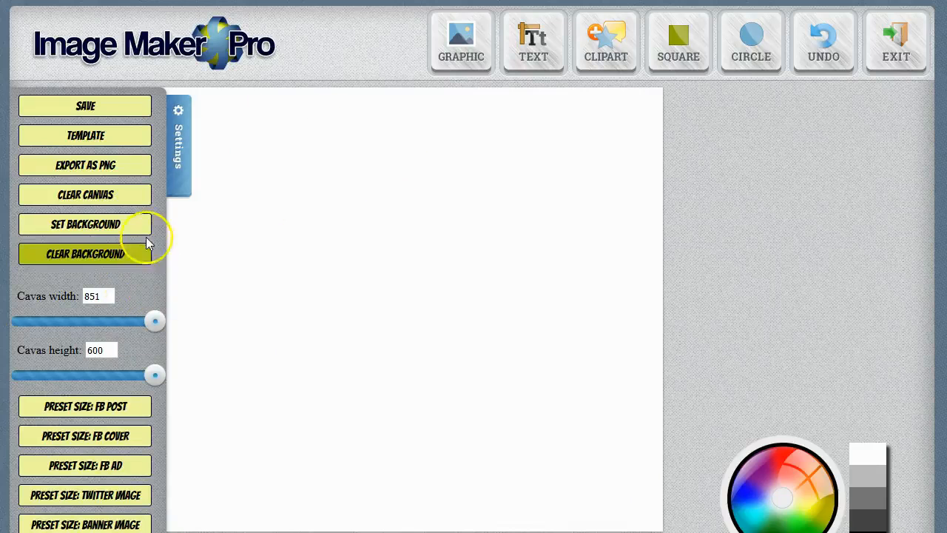
pyautogui.click(85, 225)
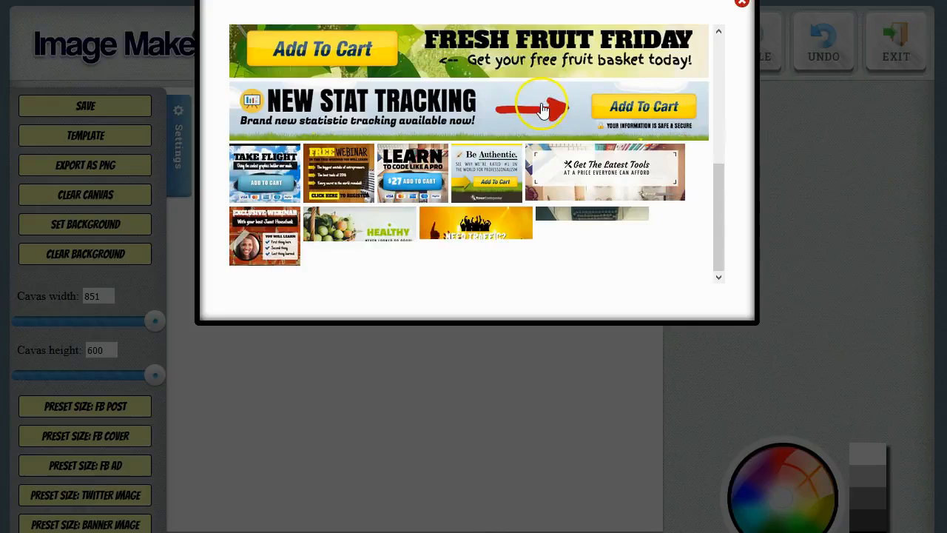
pyautogui.scroll(-3)
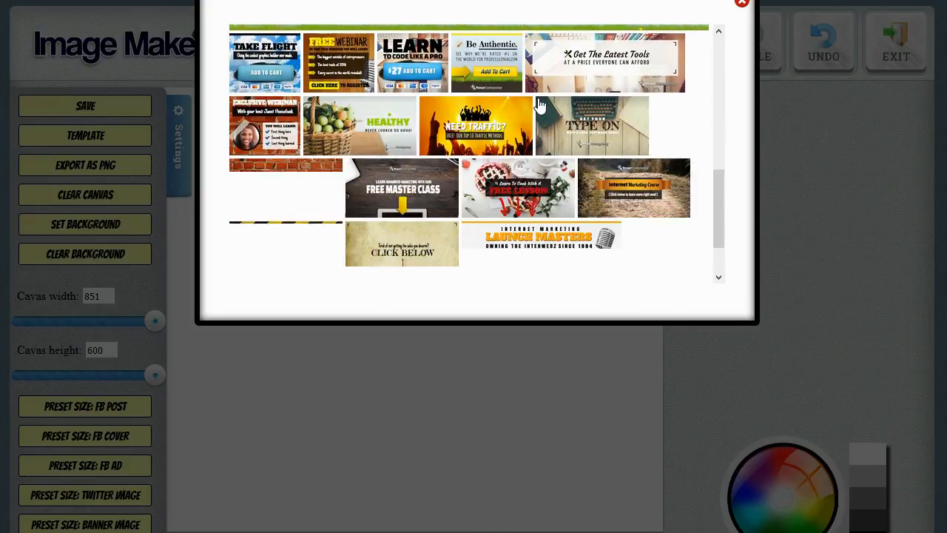
pyautogui.scroll(-3)
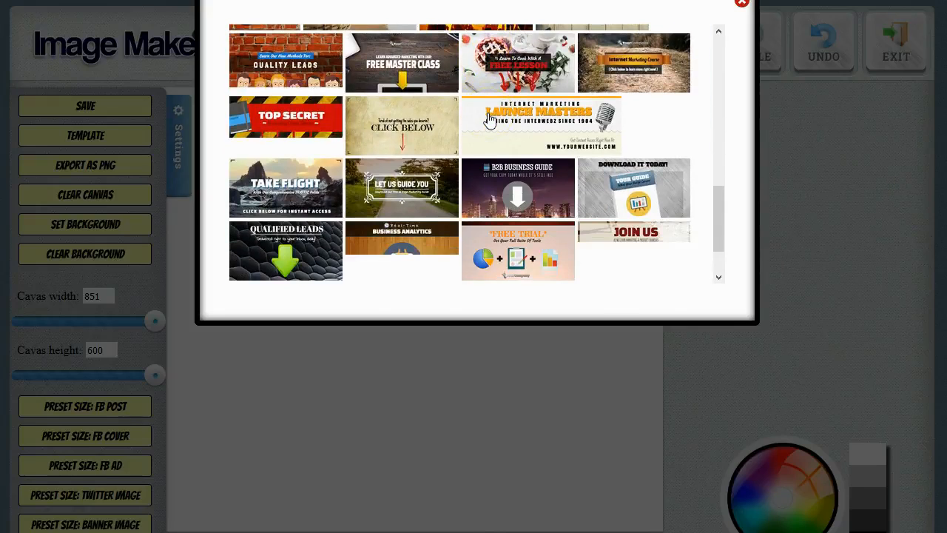
pyautogui.scroll(-3)
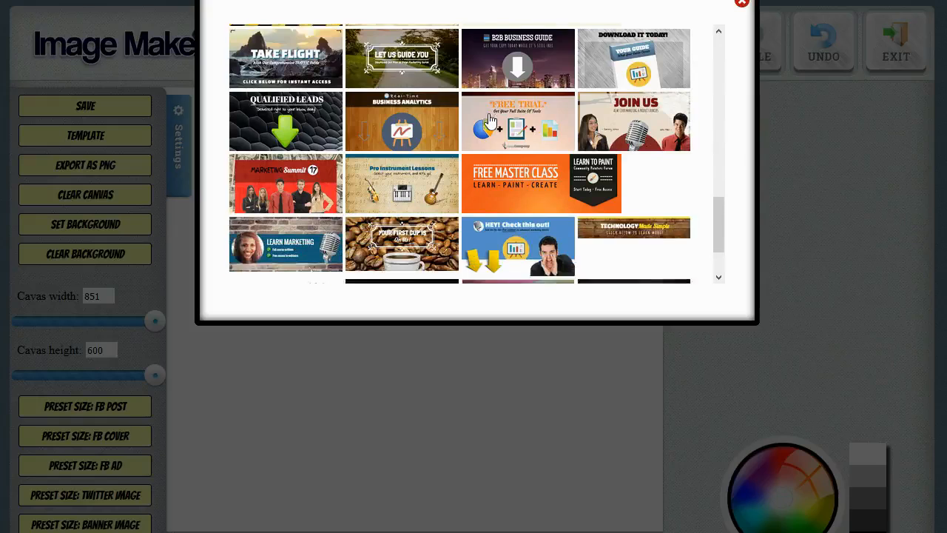
pyautogui.scroll(-3)
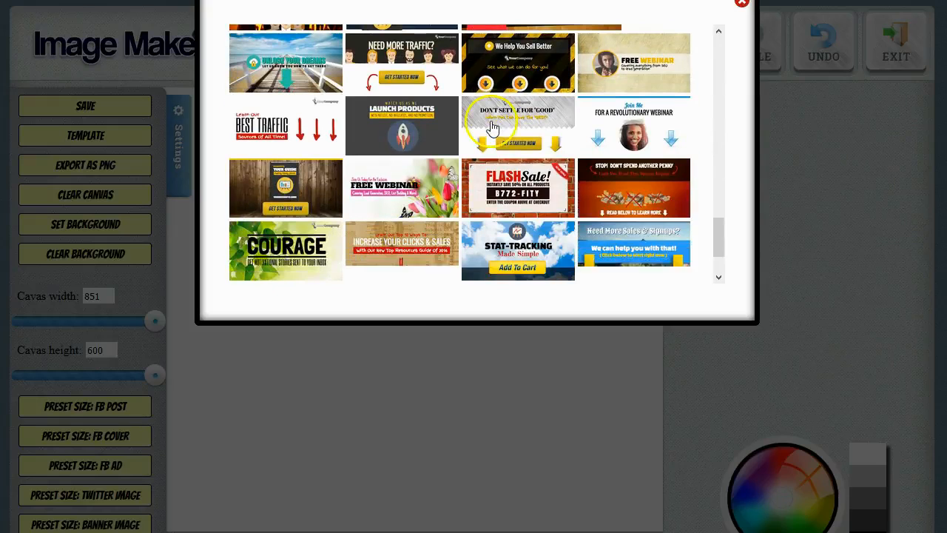
pyautogui.scroll(-3)
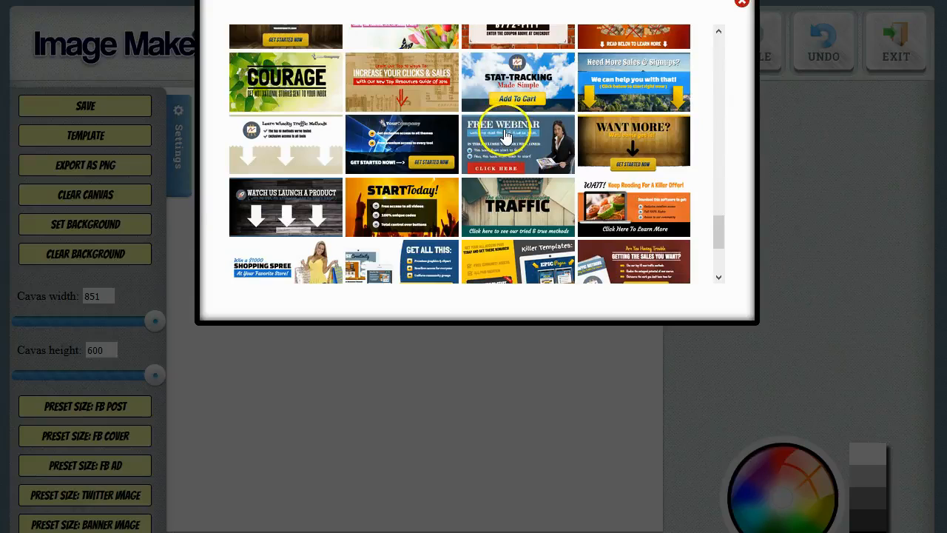
pyautogui.scroll(-3)
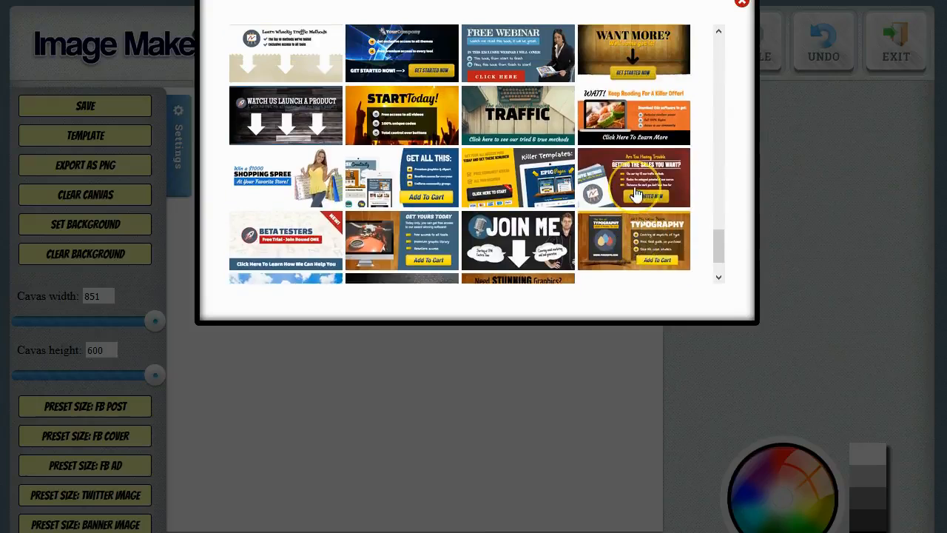
pyautogui.scroll(-3)
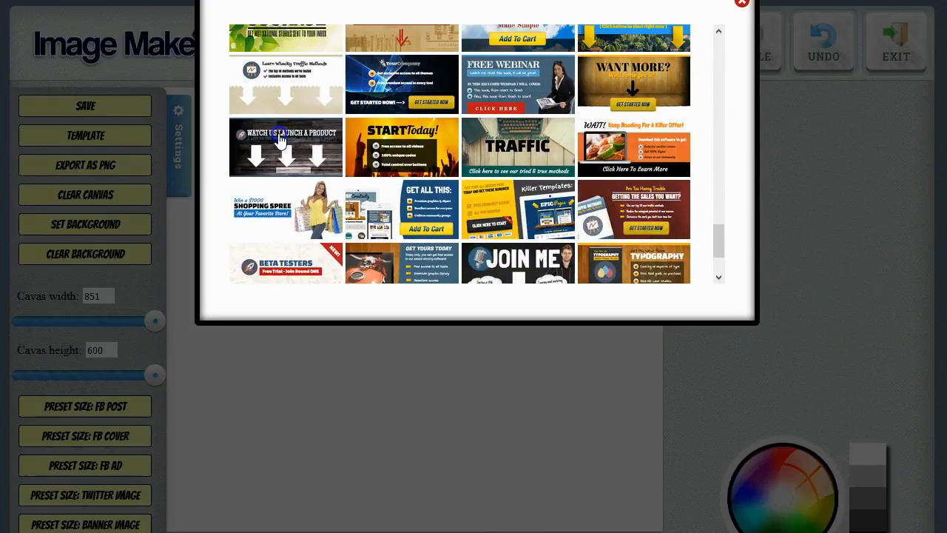
pyautogui.click(284, 146)
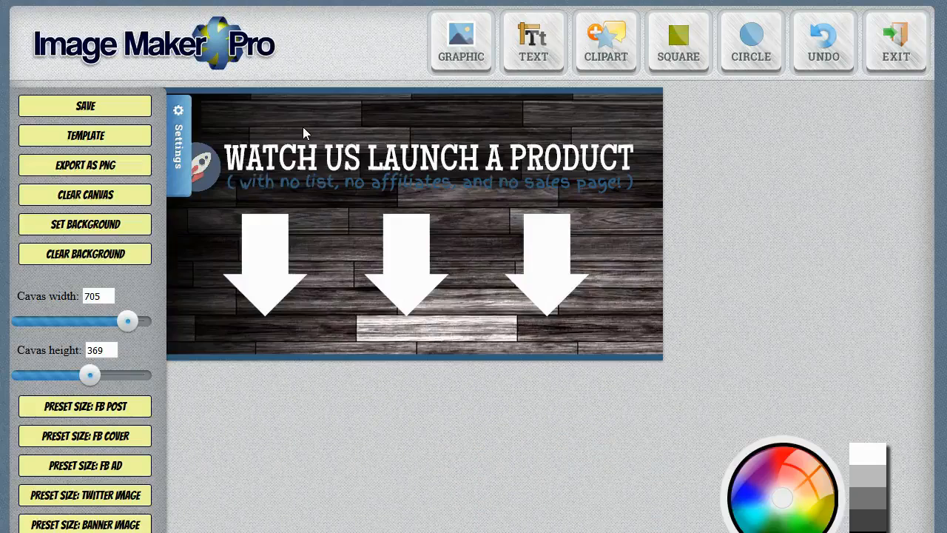
# Step: Change the headline to 'CHECK OUT MY REVIEW AND BONUS' and move the three arrows lower
pyautogui.click(178, 145)
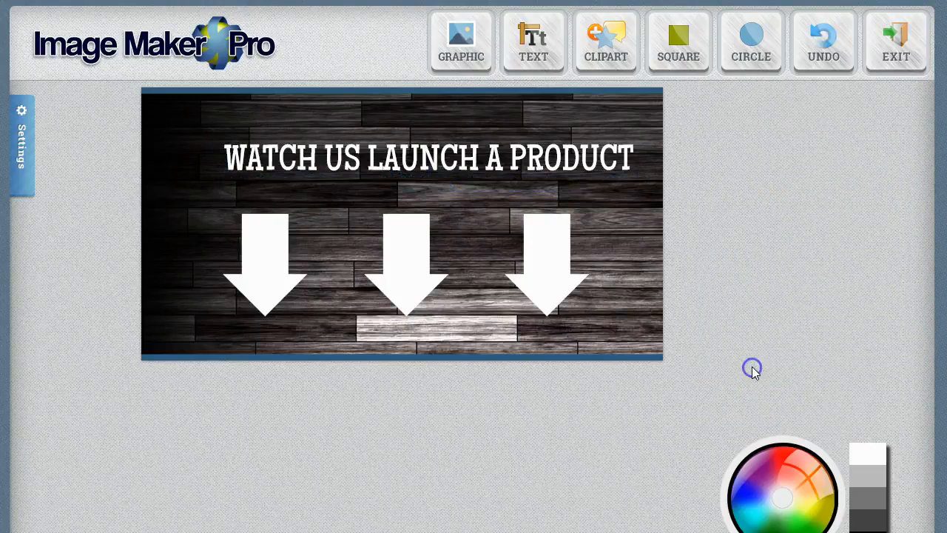
pyautogui.click(428, 156)
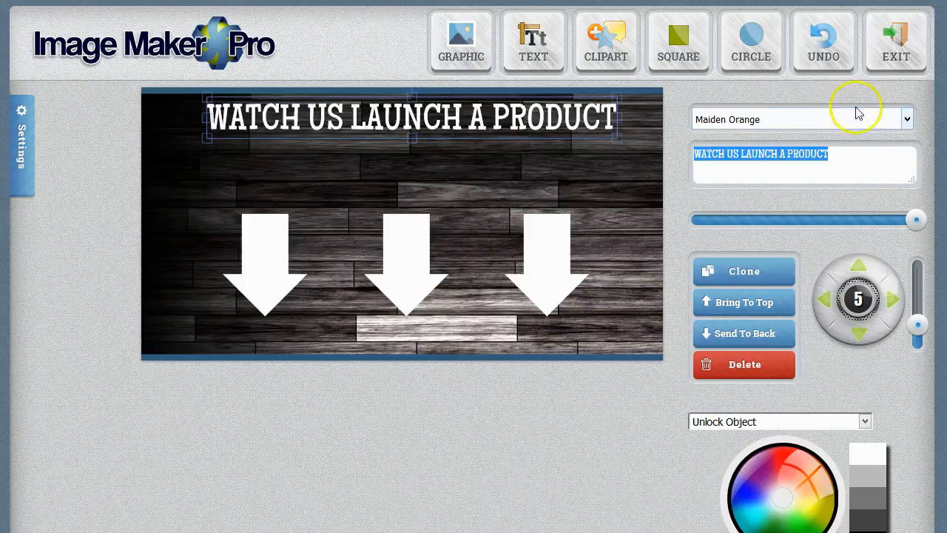
pyautogui.write('CHECK 0')
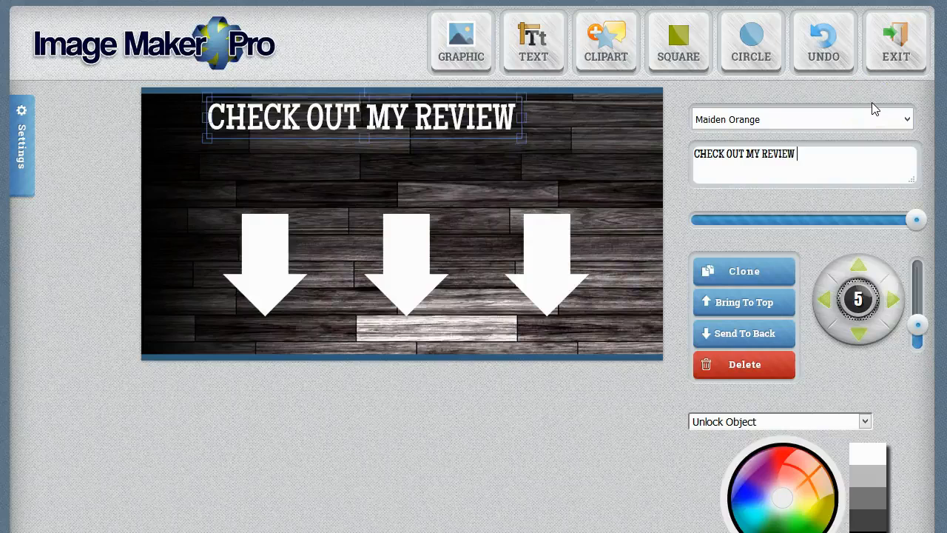
pyautogui.write('AND BONUS')
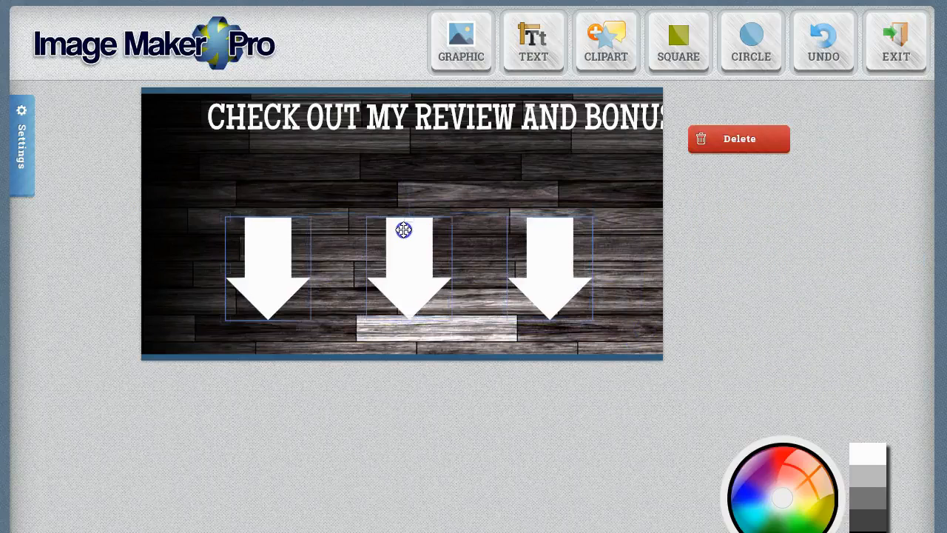
pyautogui.moveTo(404, 231); pyautogui.dragTo(412, 276)
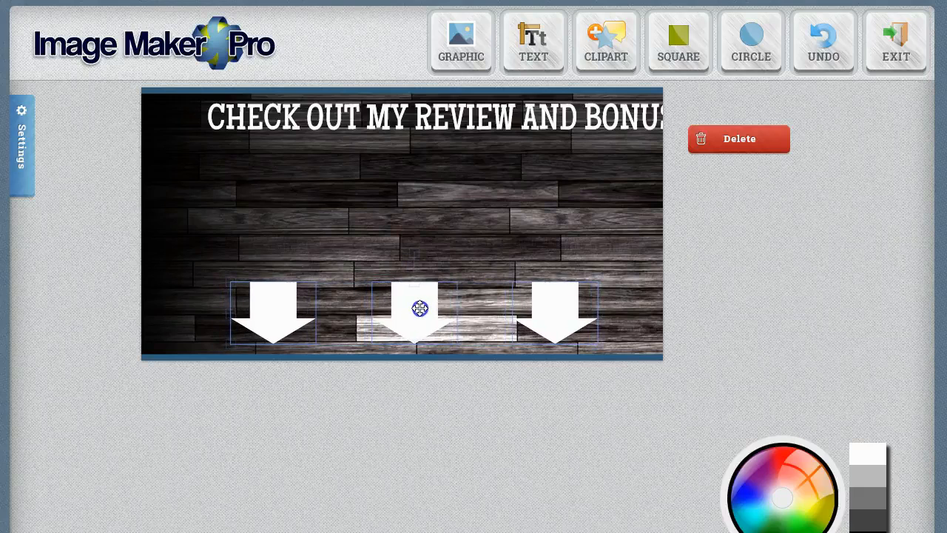
pyautogui.click(435, 117)
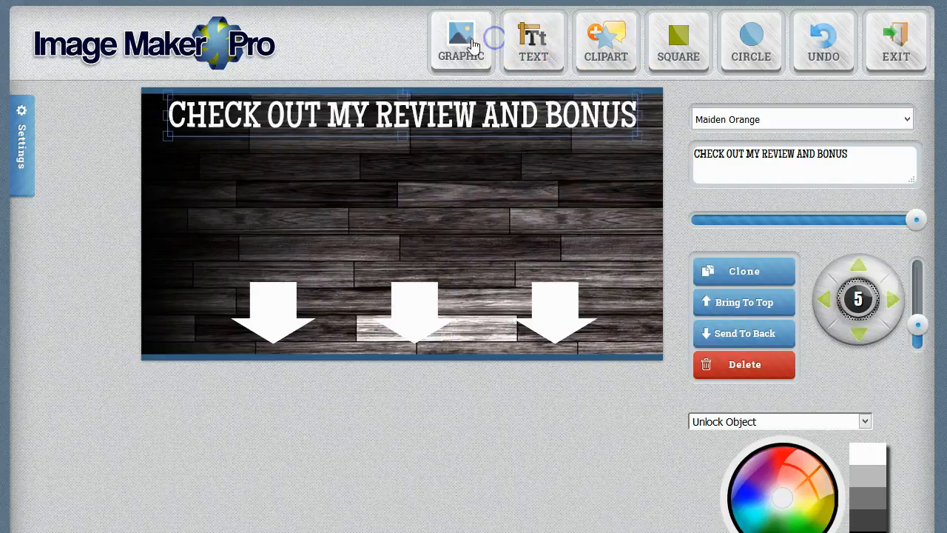
# Step: Add the bulldog image from the uploads library onto the canvas
pyautogui.click(460, 41)
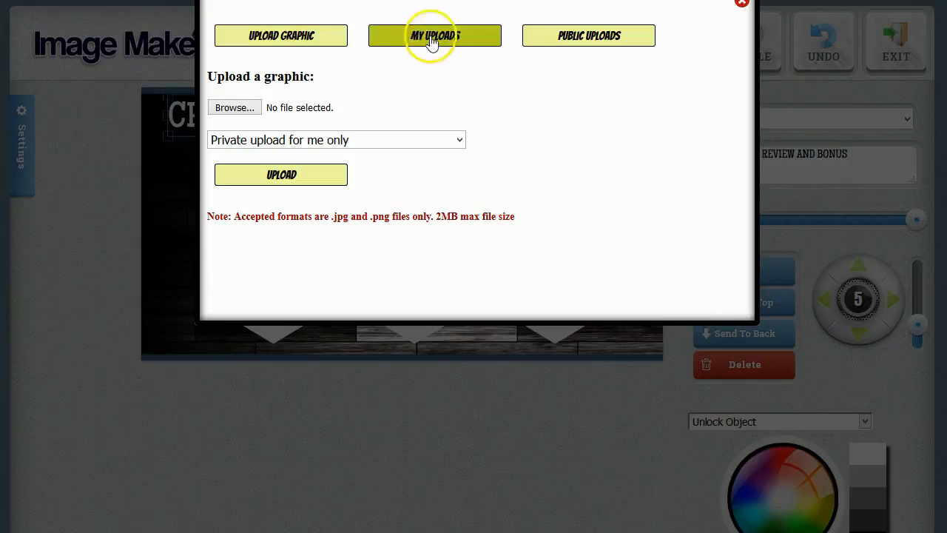
pyautogui.click(435, 36)
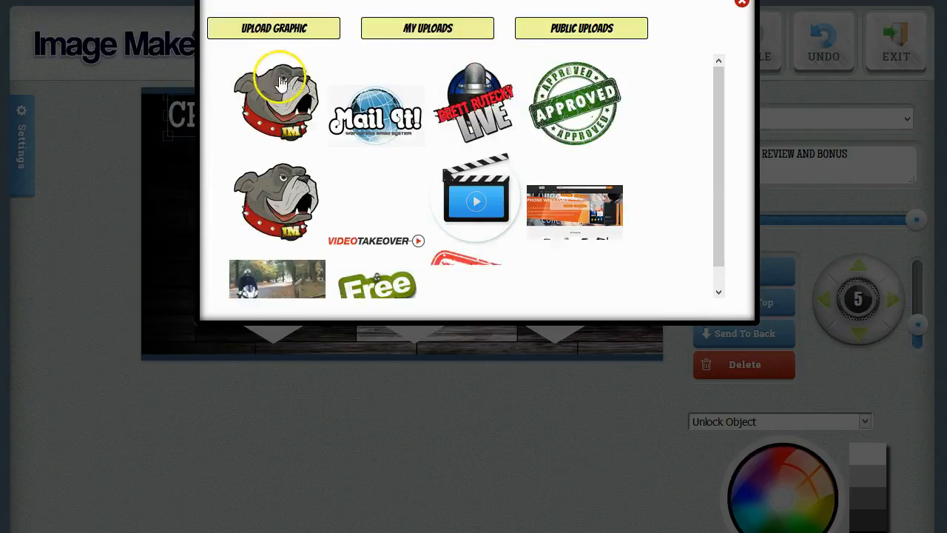
pyautogui.click(742, 3)
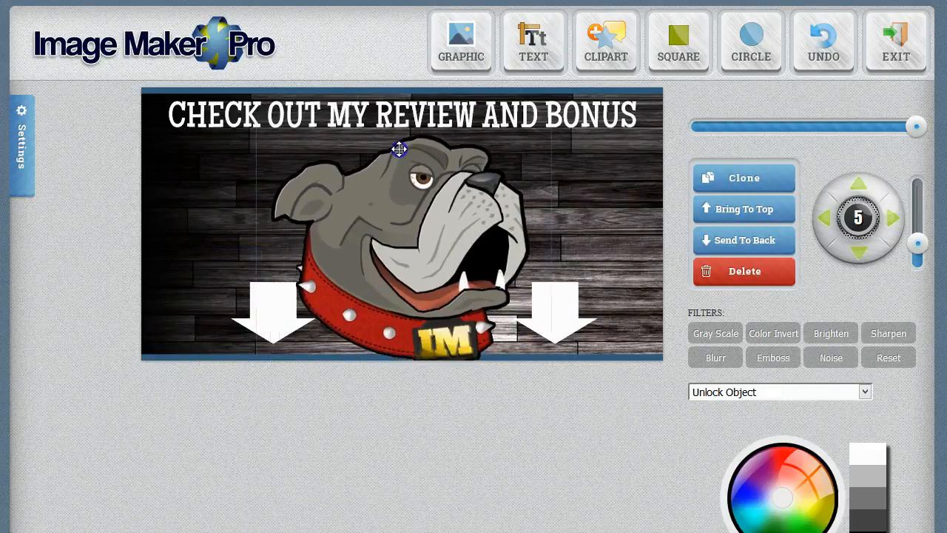
# Step: Position the middle arrow beneath the centred bulldog, between the outer arrows
pyautogui.click(745, 239)
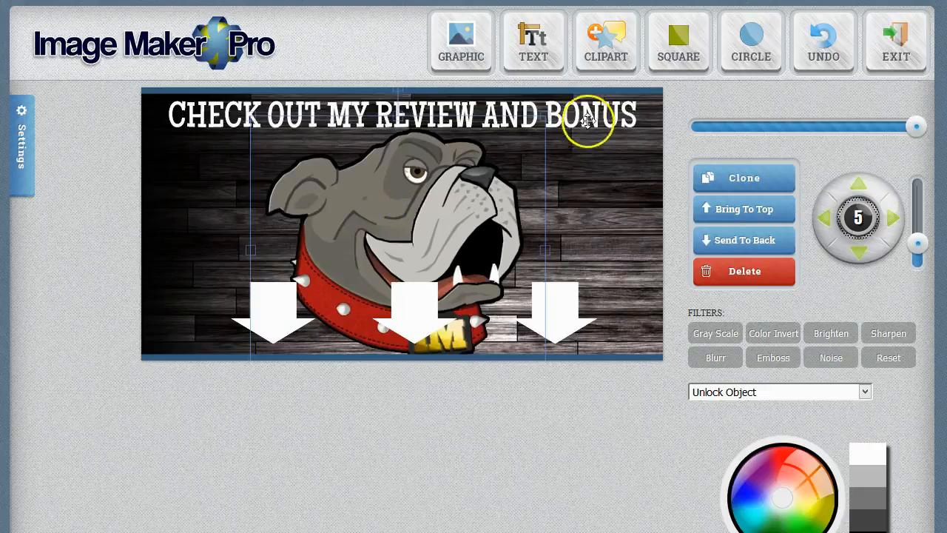
pyautogui.moveTo(589, 120); pyautogui.dragTo(422, 164)
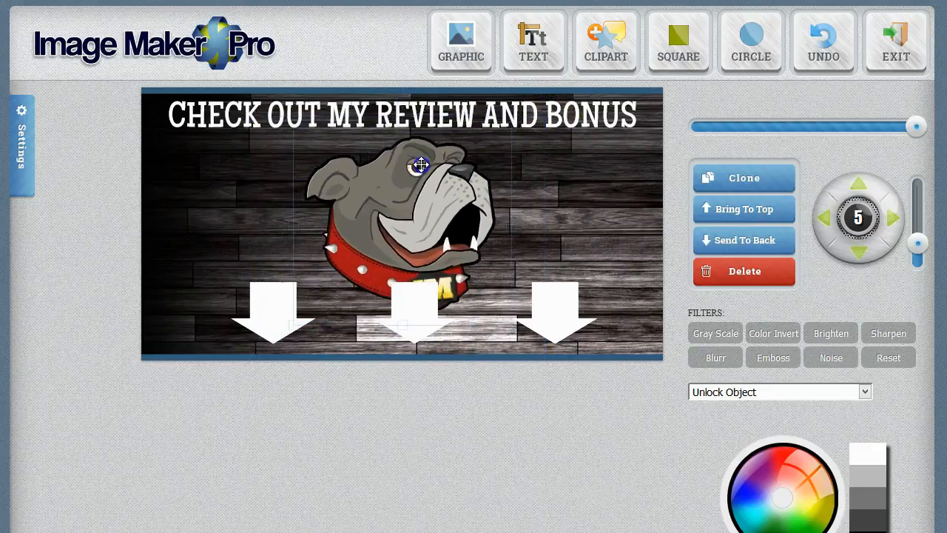
pyautogui.moveTo(422, 164); pyautogui.dragTo(427, 311)
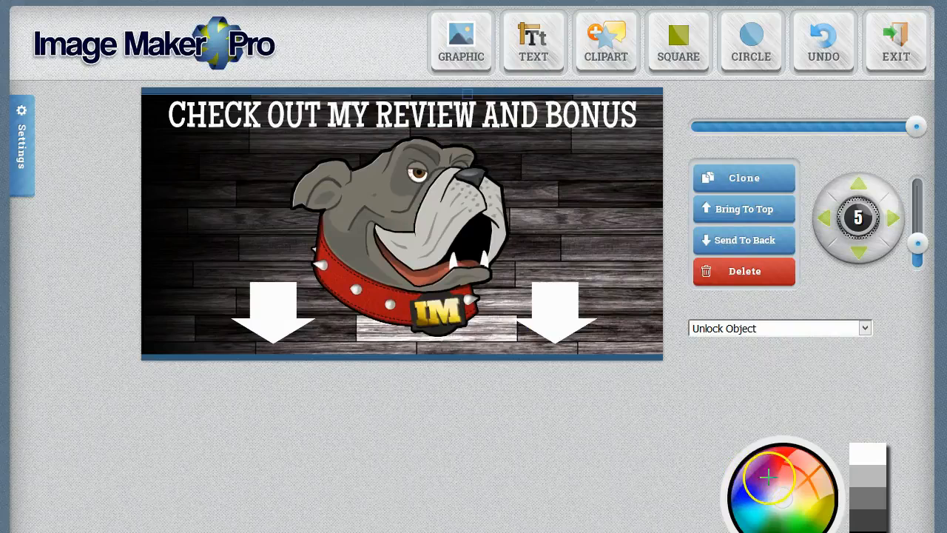
# Step: Save the finished bulldog banner and exit to the WordPress dashboard
pyautogui.click(799, 465)
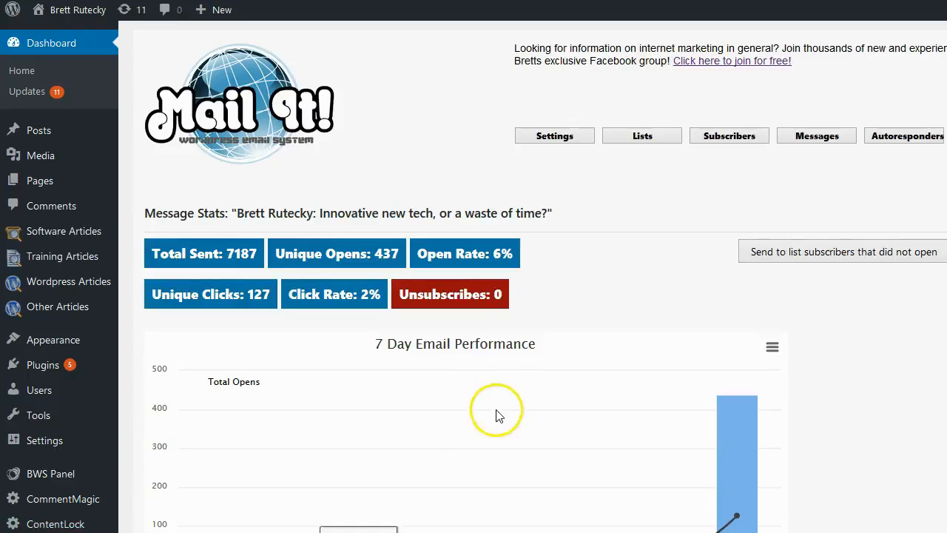
# Step: Start a new link post with its graphic source set to 'Upload a graphic'
pyautogui.click(66, 521)
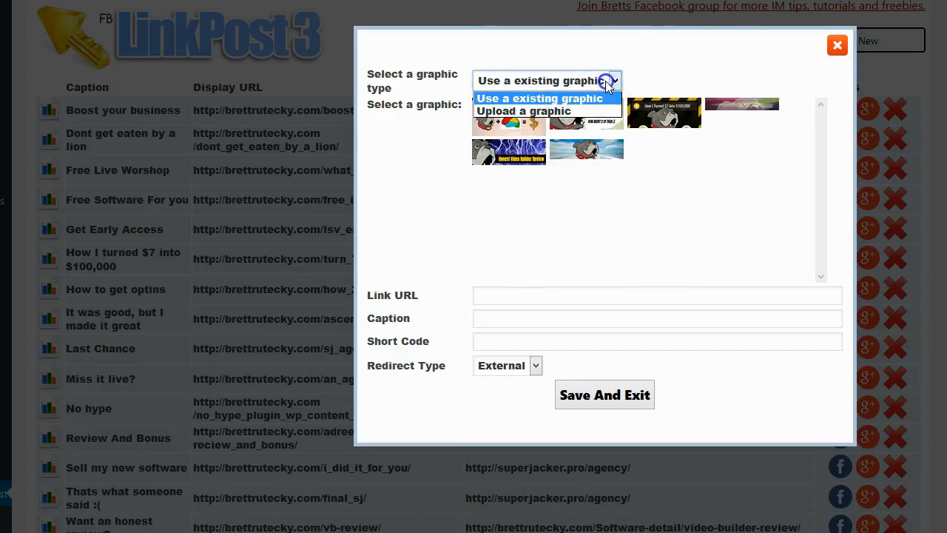
pyautogui.click(538, 98)
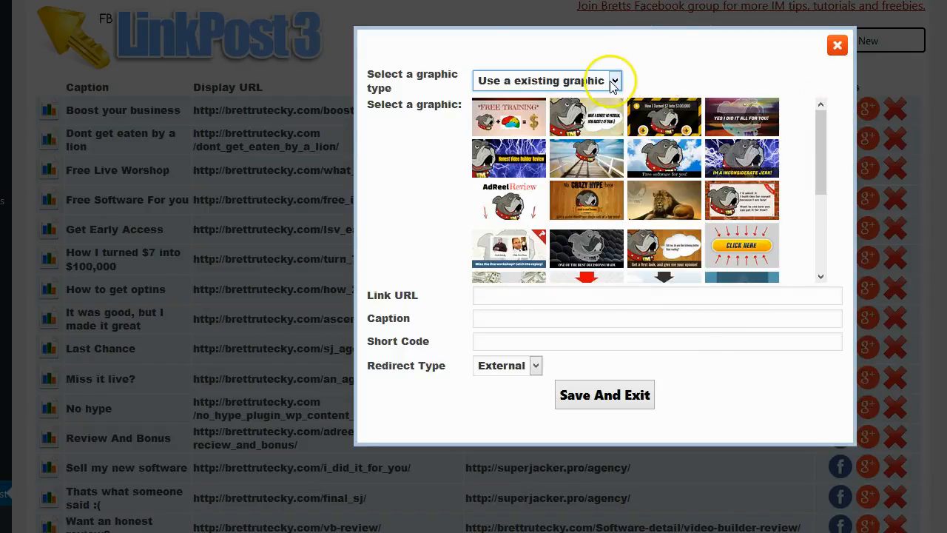
pyautogui.click(615, 80)
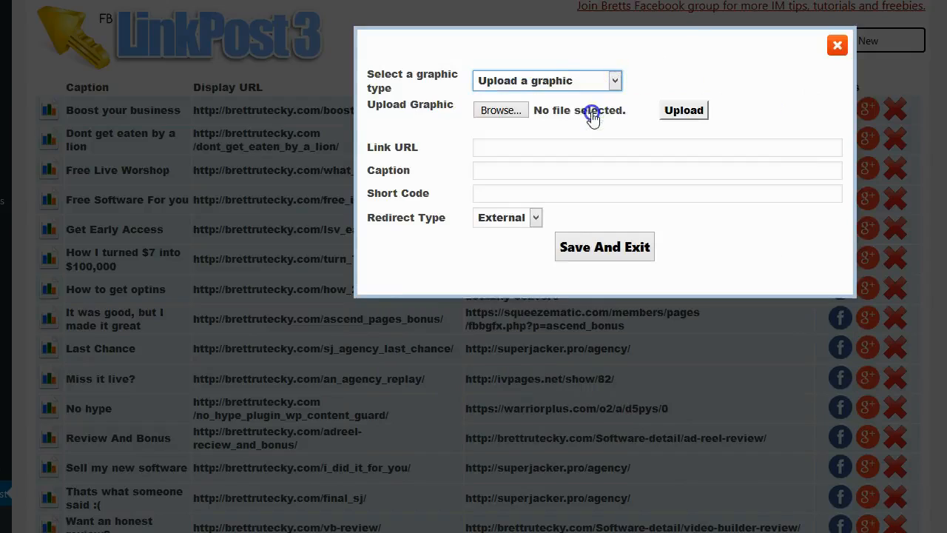
# Step: Upload the 1.png banner and set the Link URL to the brettrutecky.com speakez-review page
pyautogui.click(501, 110)
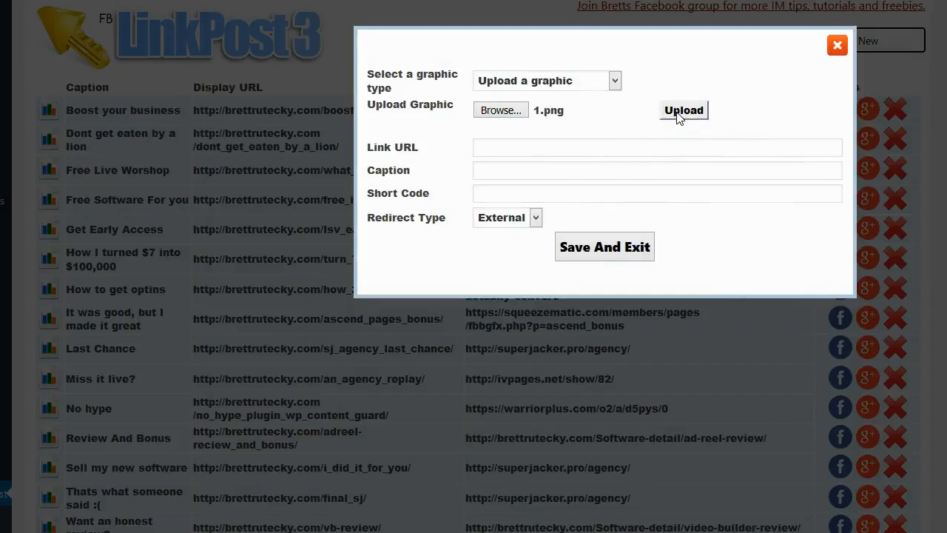
pyautogui.click(684, 110)
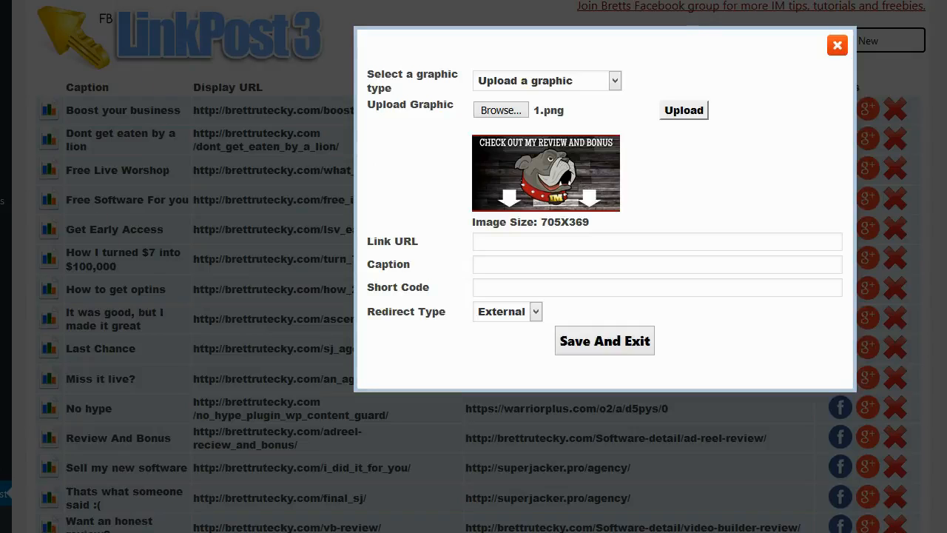
pyautogui.click(837, 44)
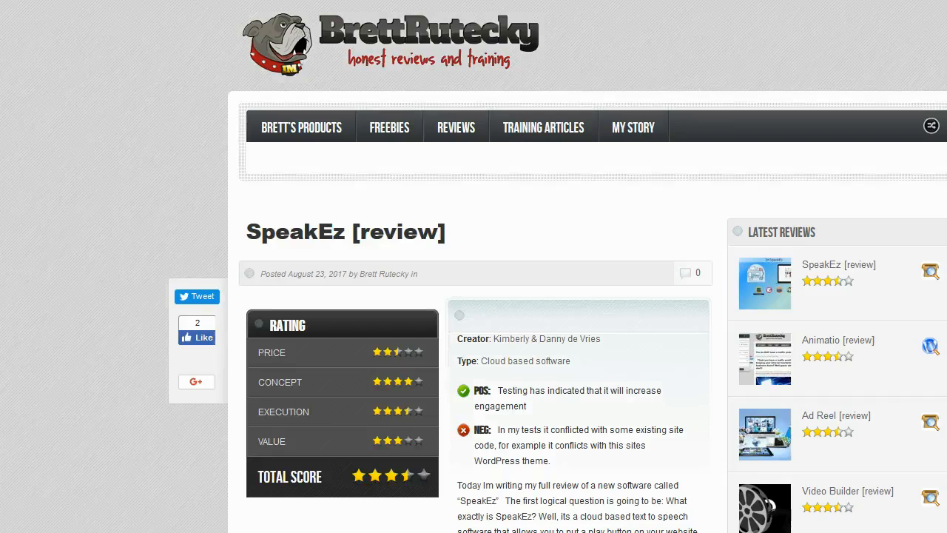
pyautogui.rightClick(185, 7)
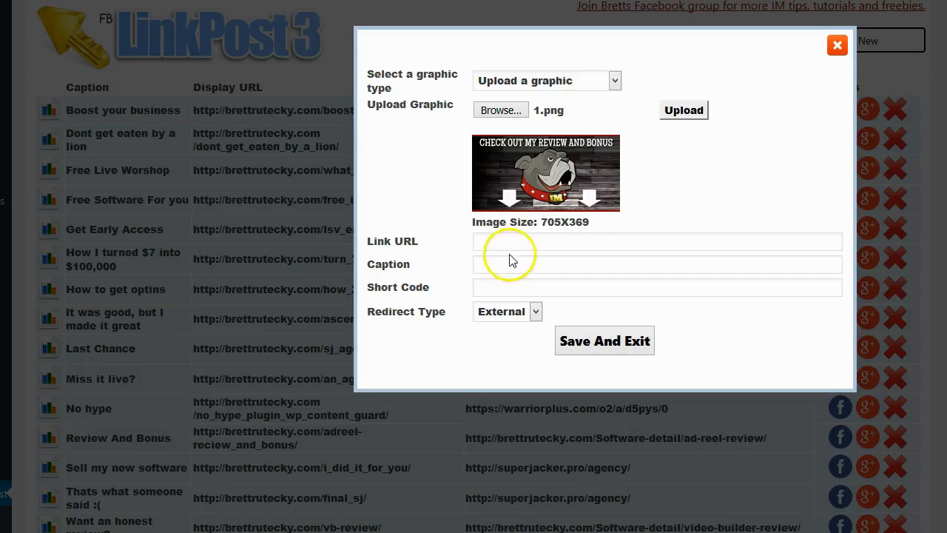
pyautogui.write('http://brettrutecky.com/Software-detail/speakez-review/')
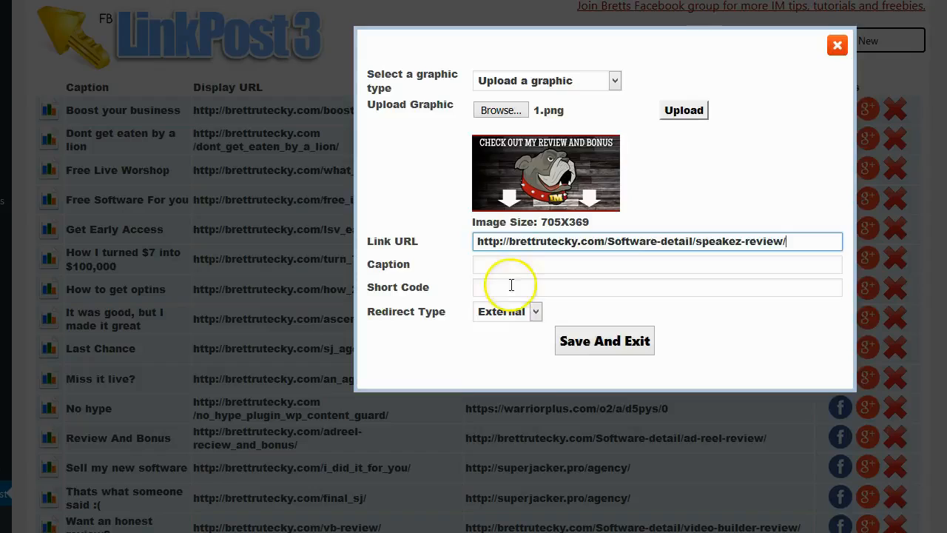
# Step: Enter the caption 'Check My Review and Bonus'
pyautogui.write('Check')
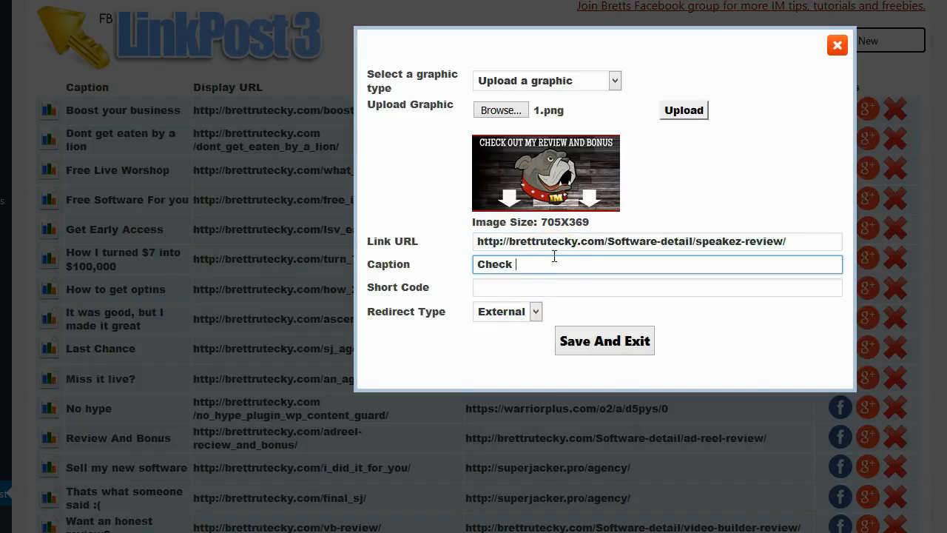
pyautogui.write('out my full rev')
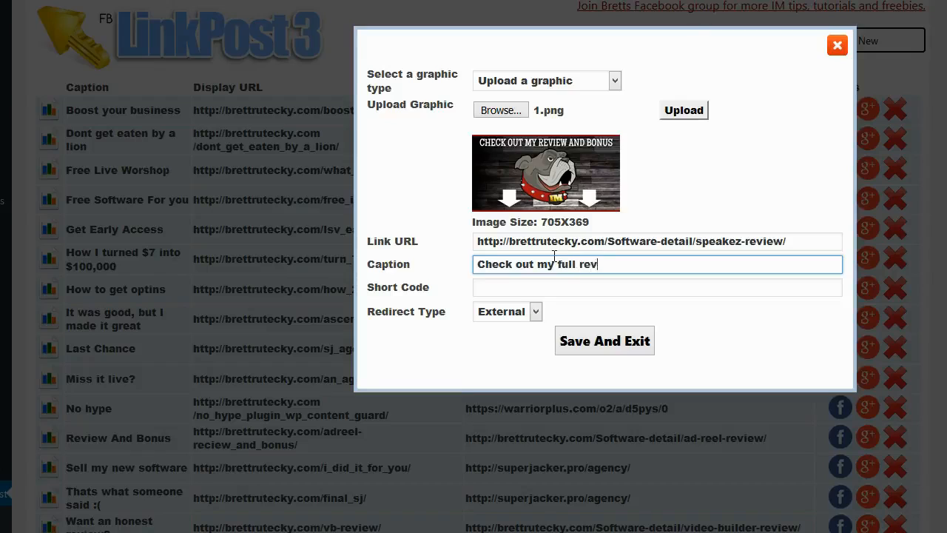
pyautogui.press('Backspace')
pyautogui.write('Check N')
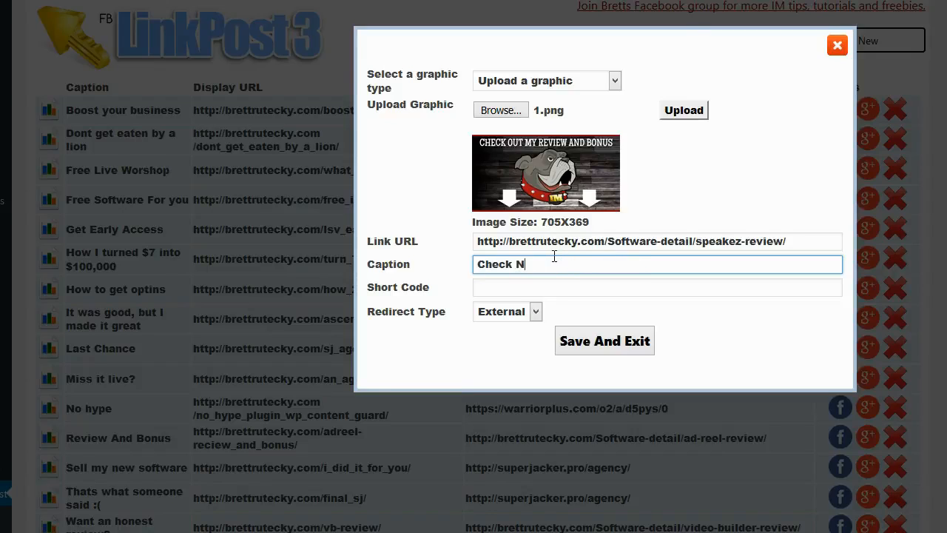
pyautogui.write('y Reve')
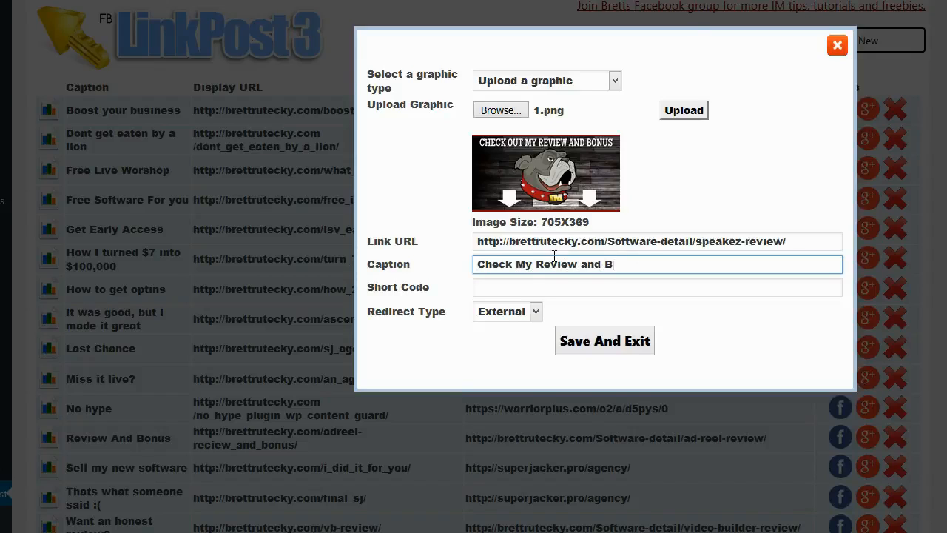
pyautogui.write('onus')
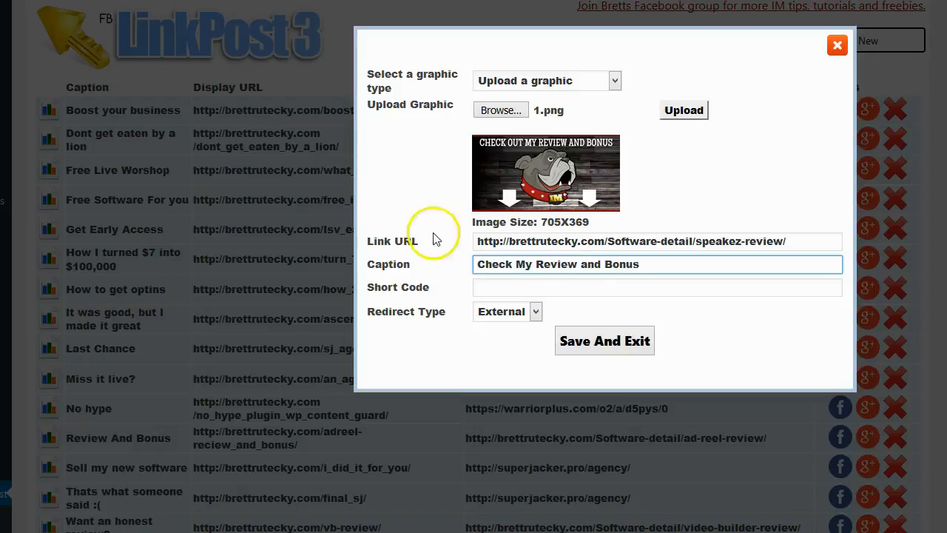
pyautogui.click(657, 287)
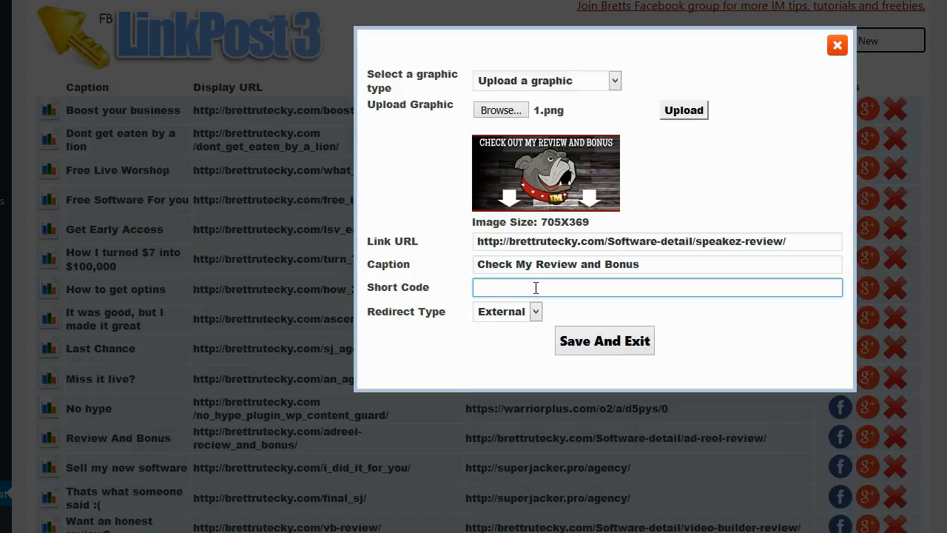
# Step: Set the short code to spk_ez_review_and_bonus and save the link post
pyautogui.write('spk')
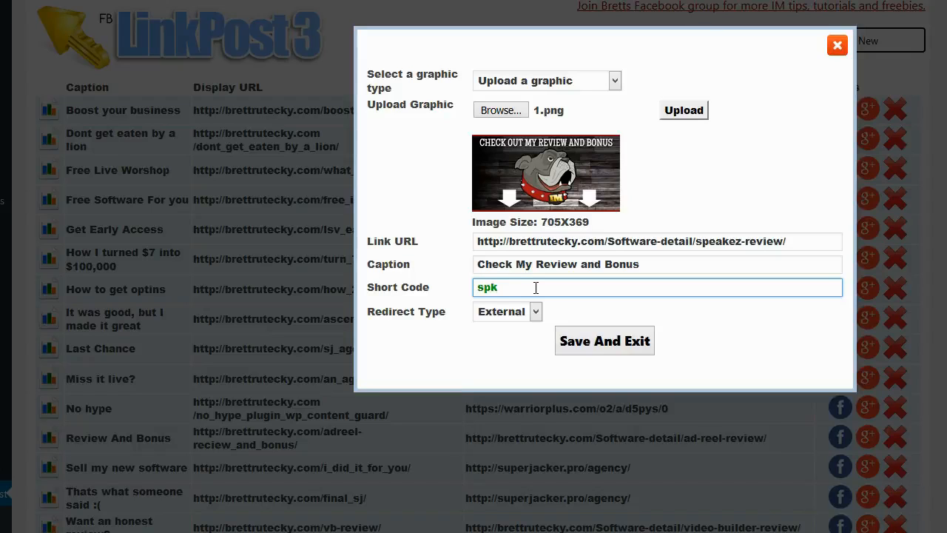
pyautogui.write('_es')
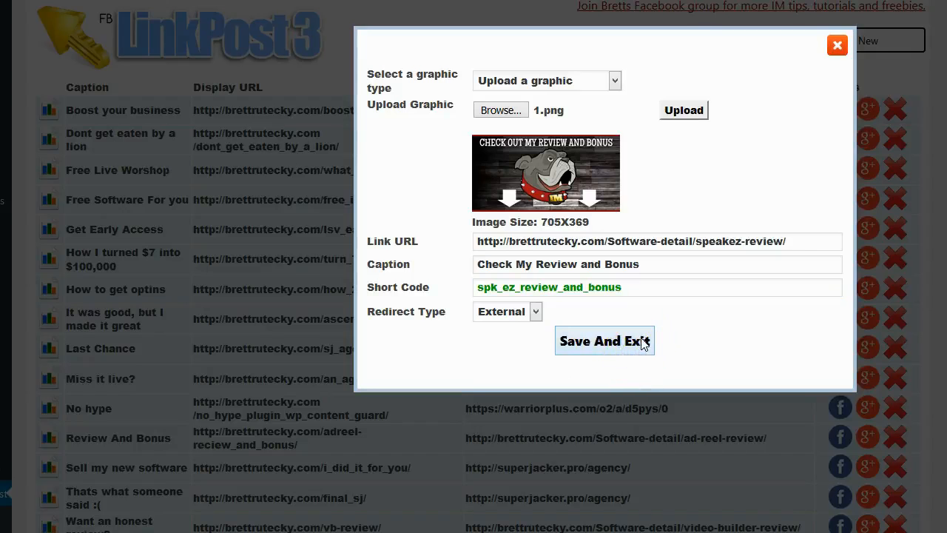
pyautogui.click(604, 341)
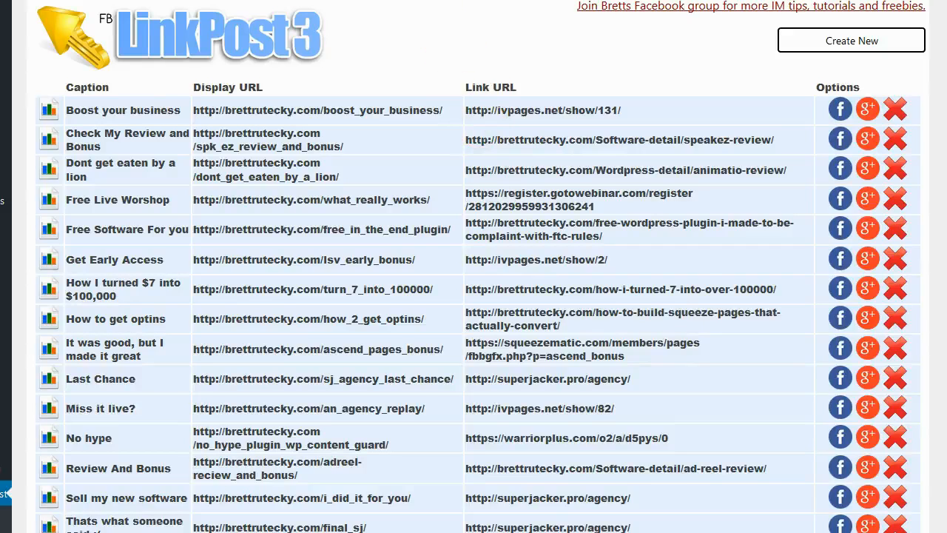
# Step: Share the Check My Review and Bonus post to Facebook from its list row
pyautogui.scroll(-3)
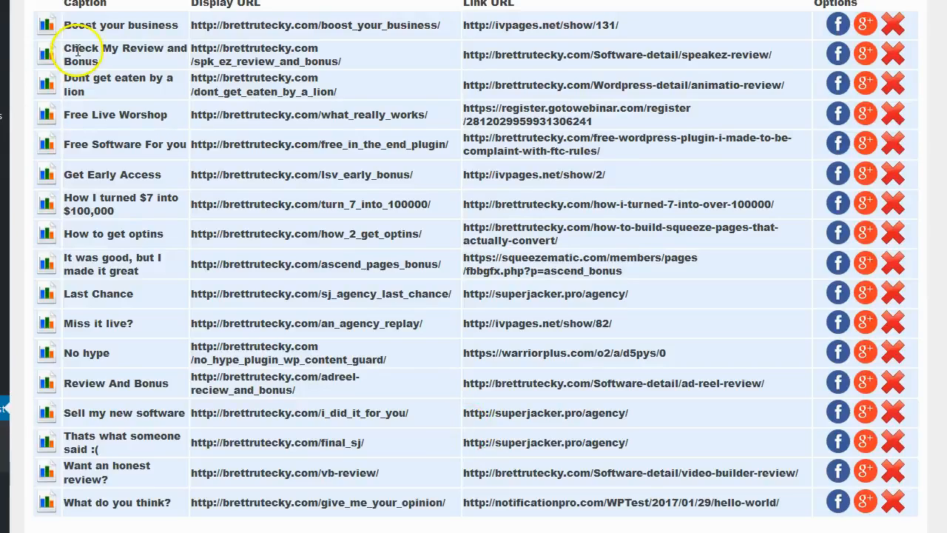
pyautogui.moveTo(148, 62)
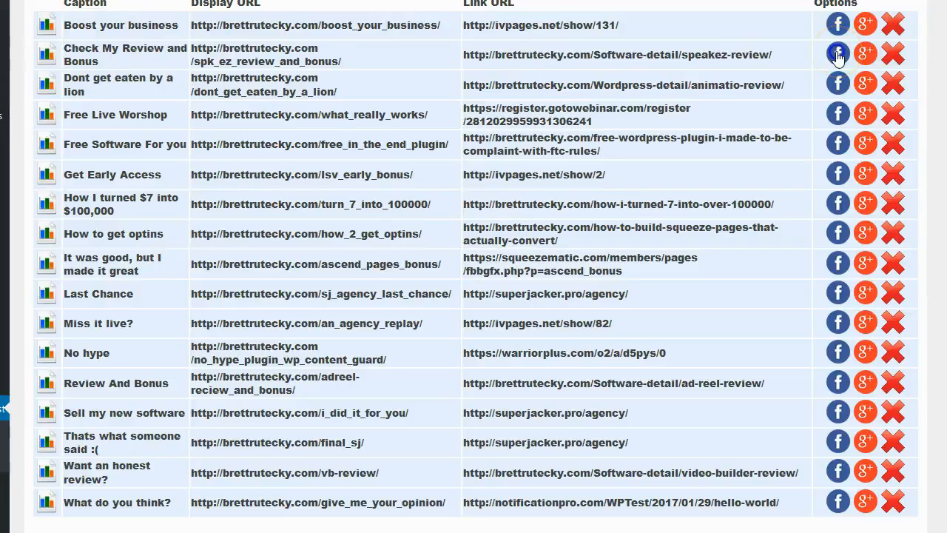
pyautogui.click(838, 53)
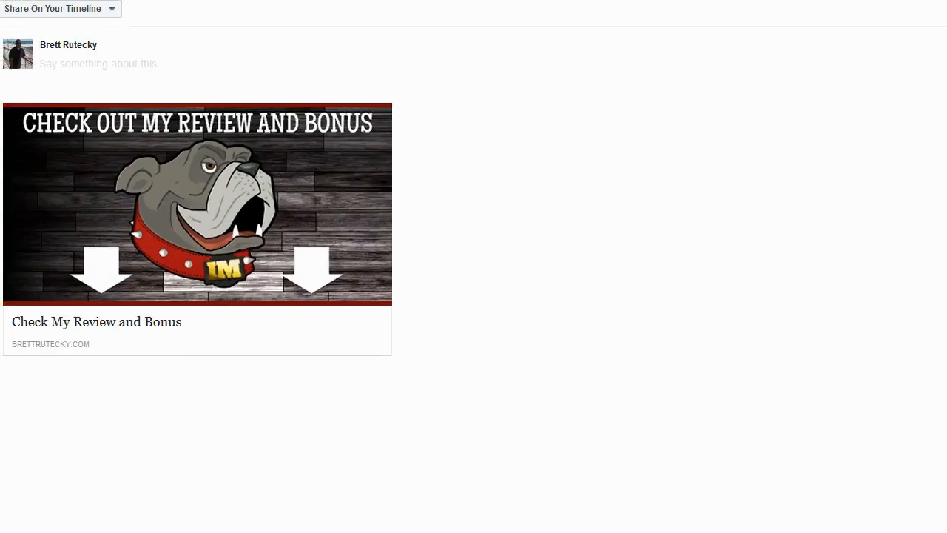
# Step: Share to the IM Watchdog group with a note about the full SpeakEz review and special bonus
pyautogui.click(59, 9)
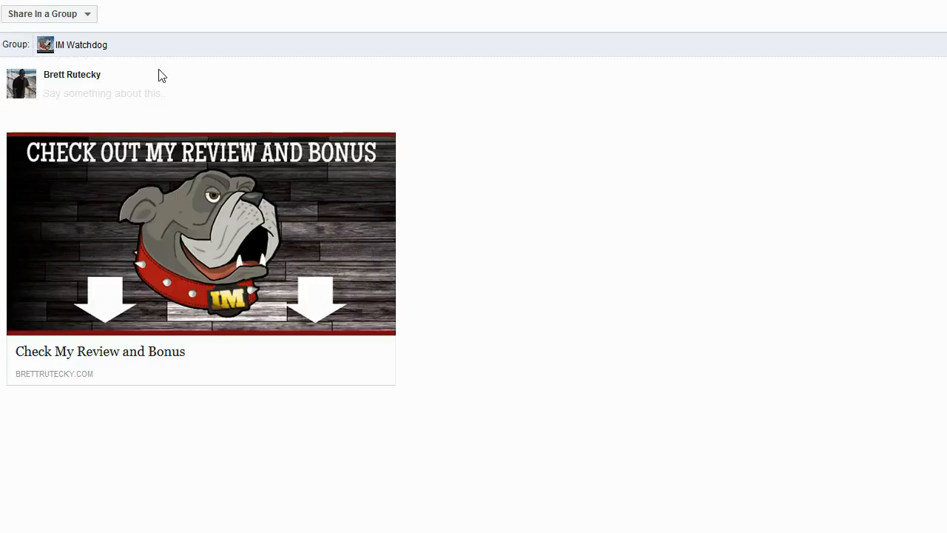
pyautogui.click(104, 92)
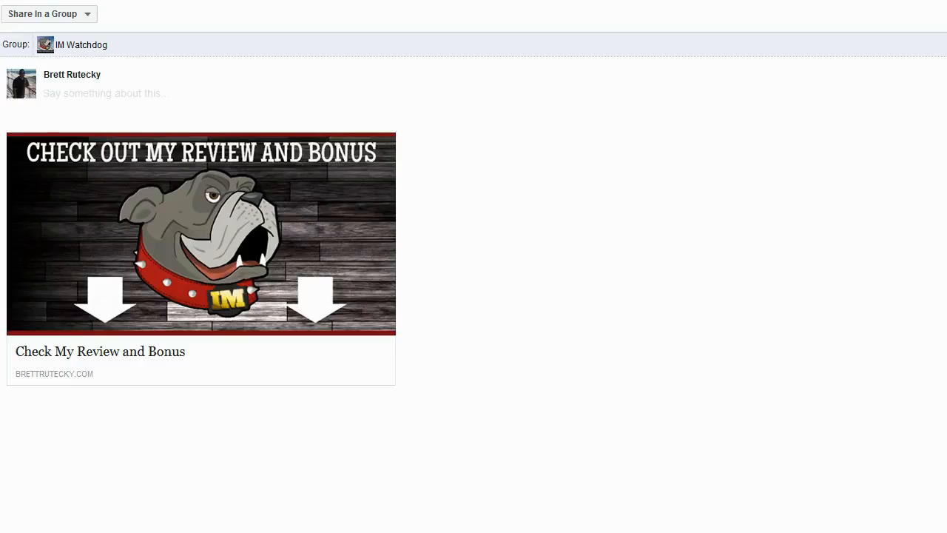
pyautogui.write('The testing is')
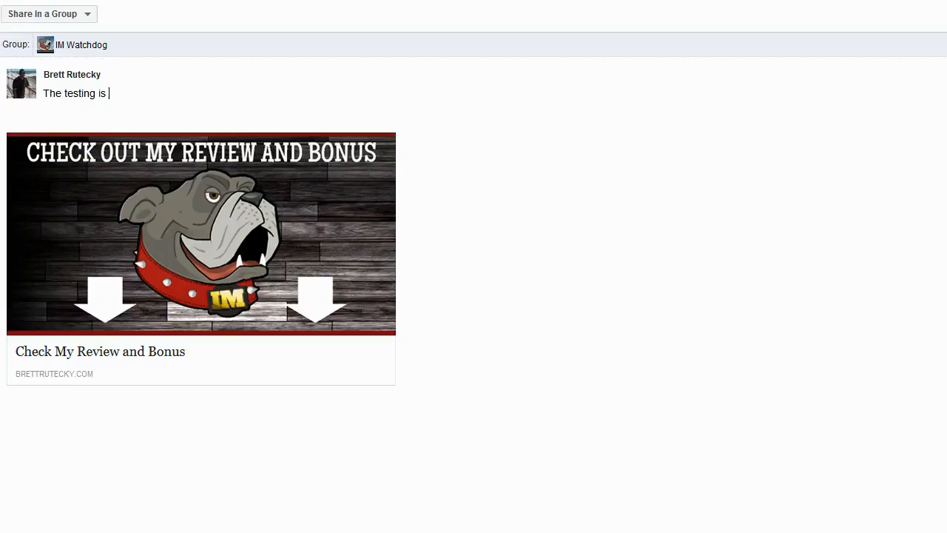
pyautogui.write('done the results are in')
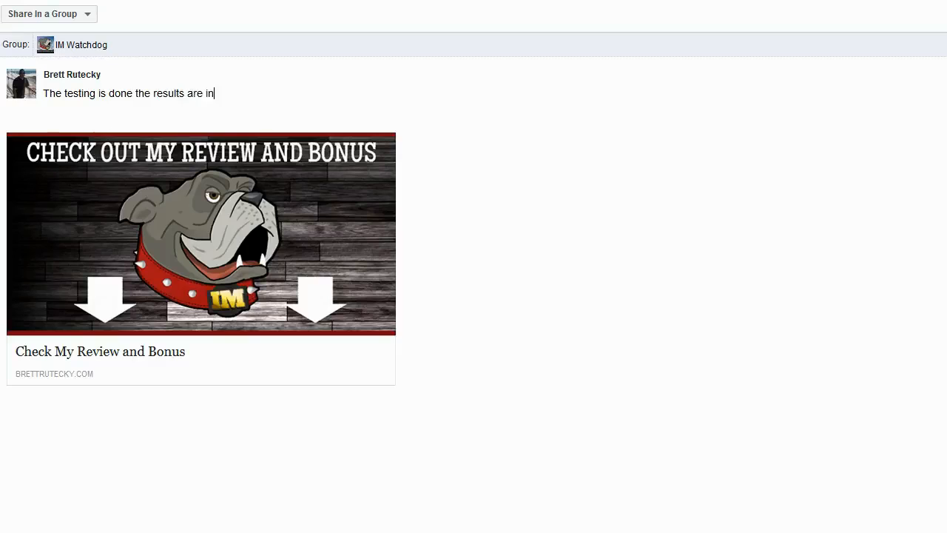
pyautogui.write(', check out w')
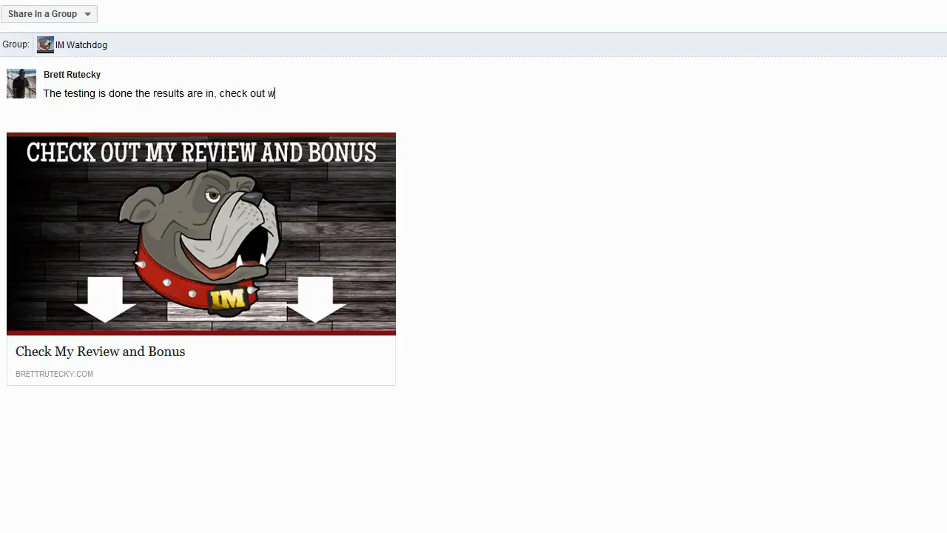
pyautogui.write('my ful')
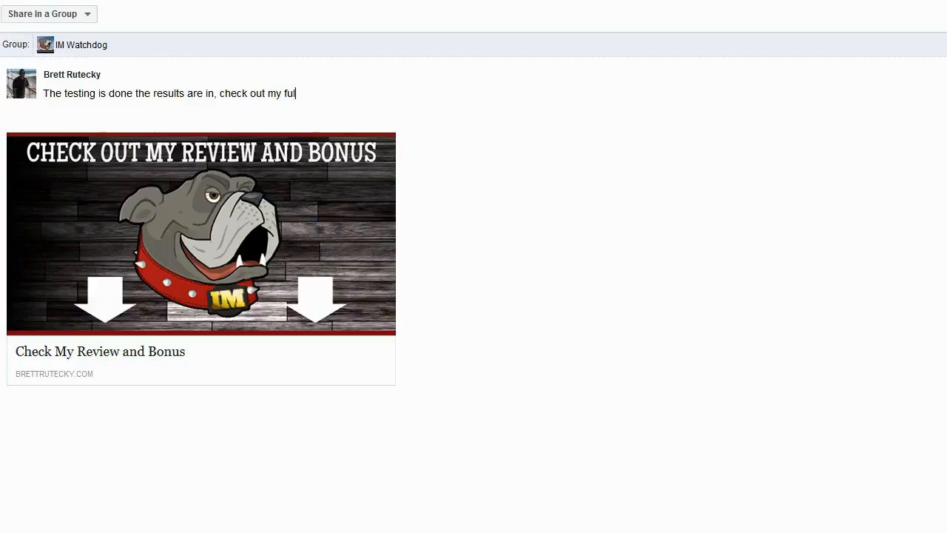
pyautogui.write('l SpeakE')
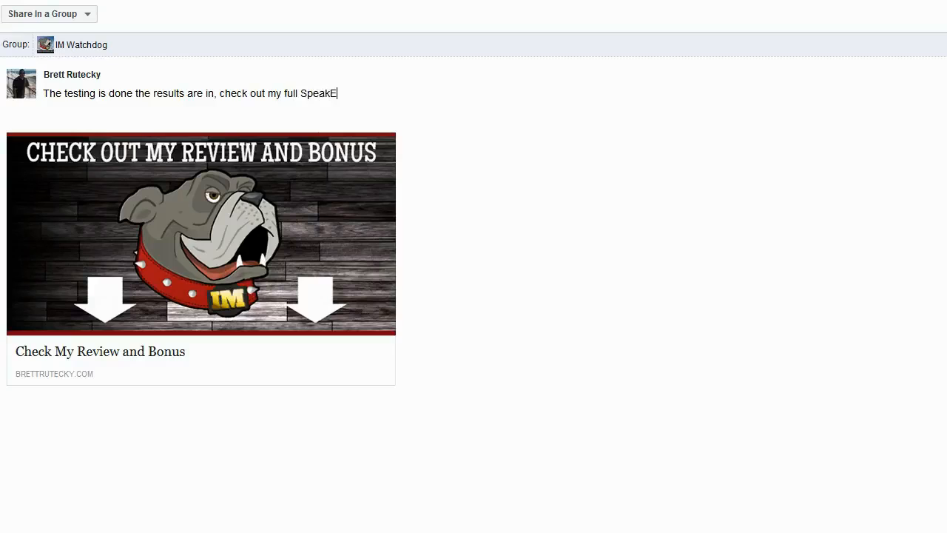
pyautogui.write('z review and the')
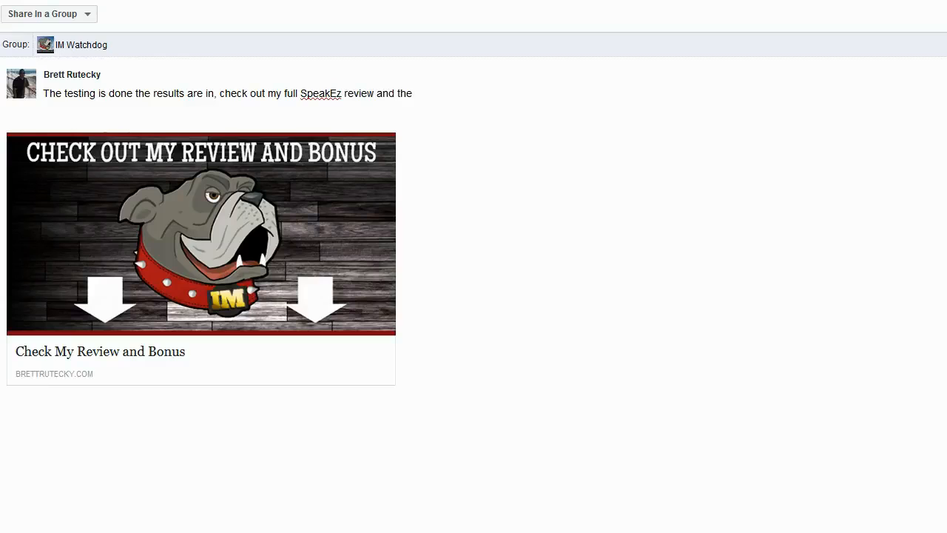
pyautogui.write('special')
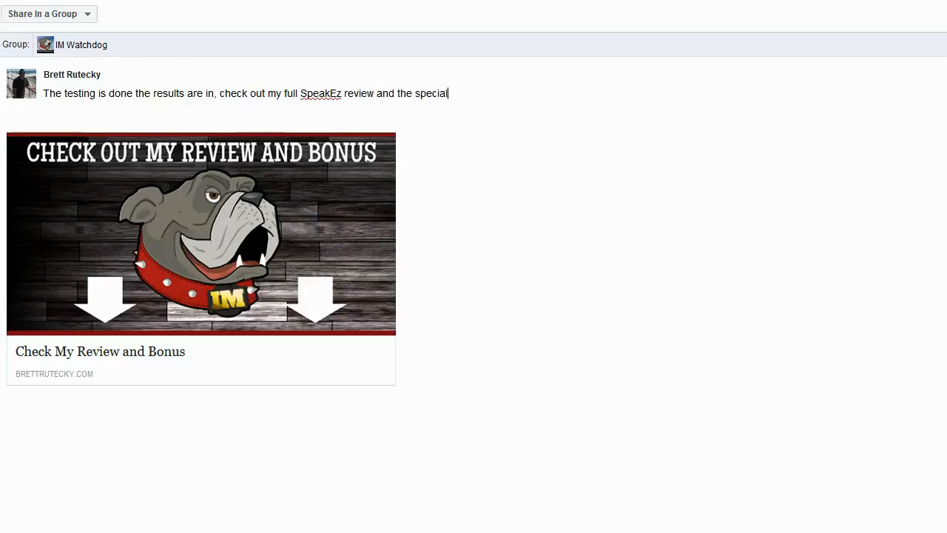
pyautogui.write('bonus I')
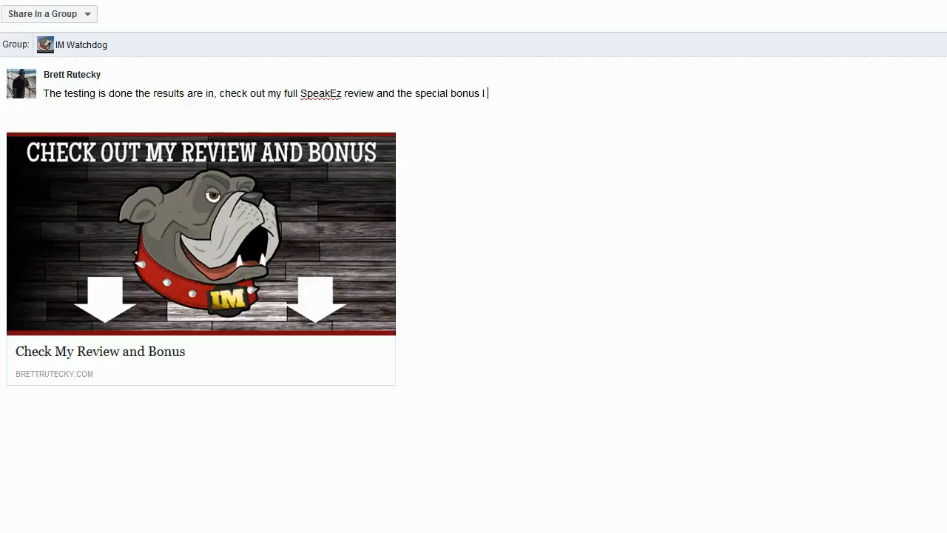
pyautogui.write('included for a')
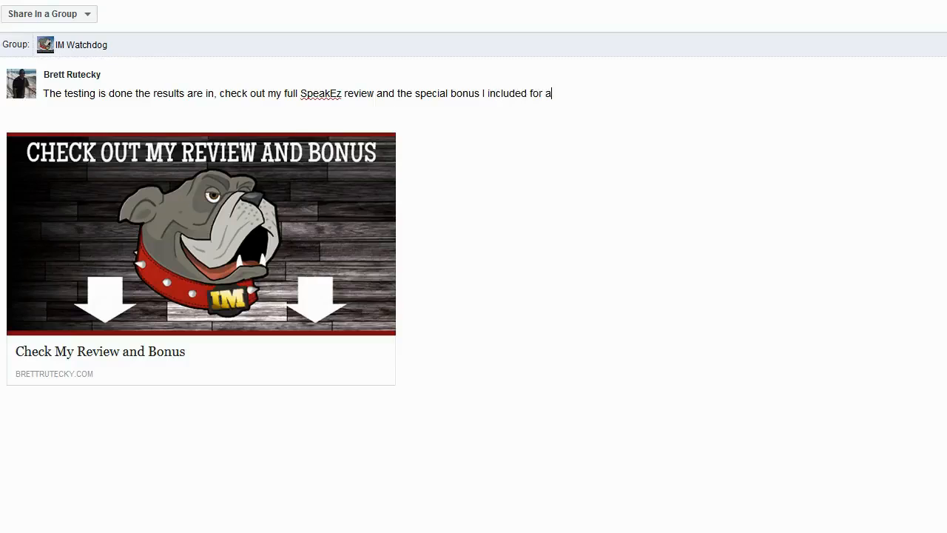
pyautogui.write('nyone who want')
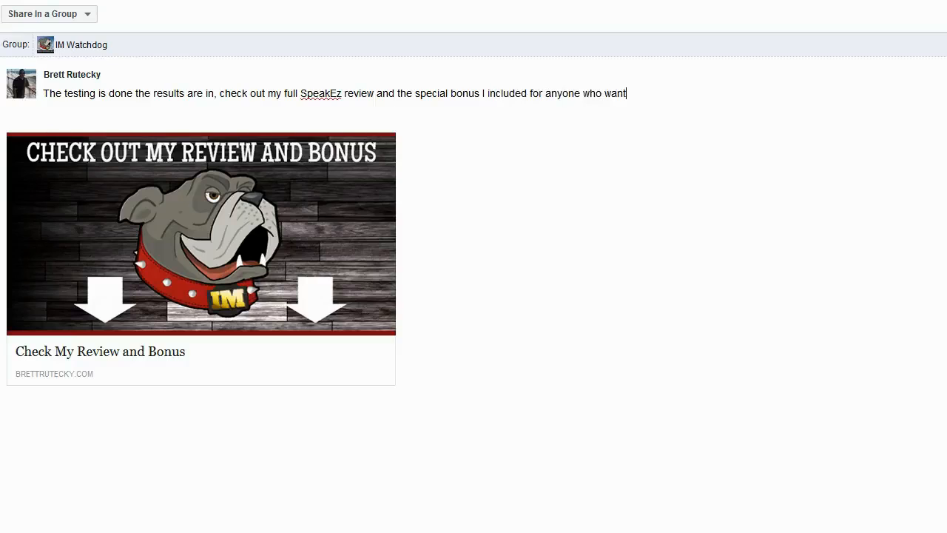
pyautogui.write('s to pic')
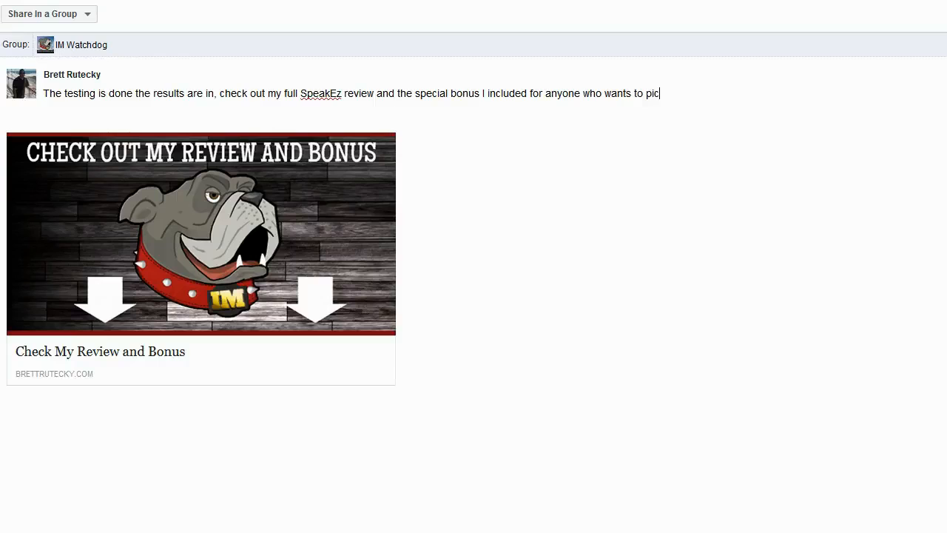
pyautogui.write('k it up th')
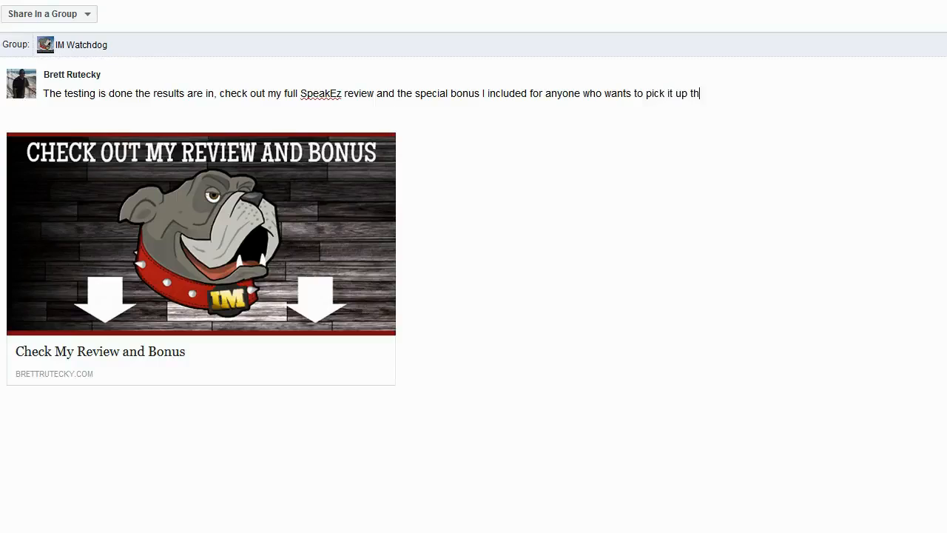
pyautogui.write('rough me')
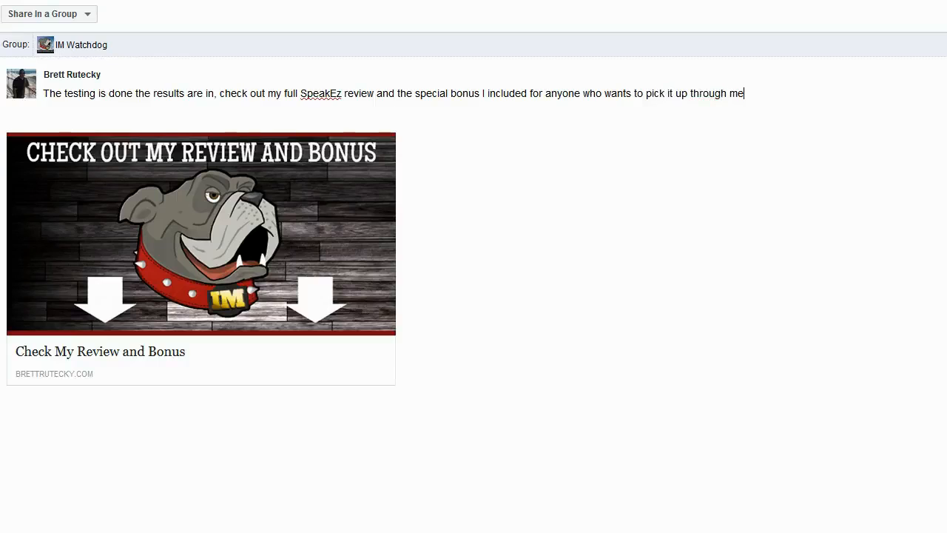
pyautogui.write('.')
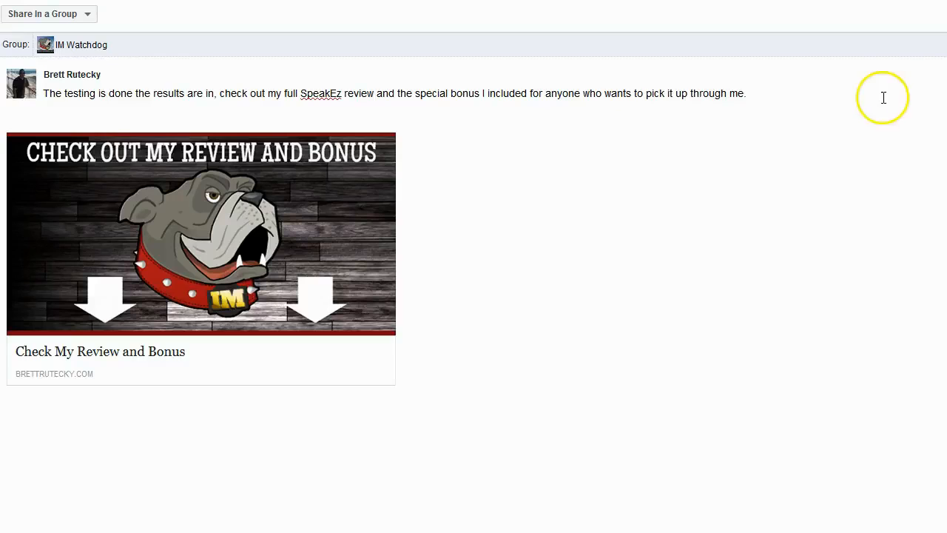
pyautogui.moveTo(855, 41)
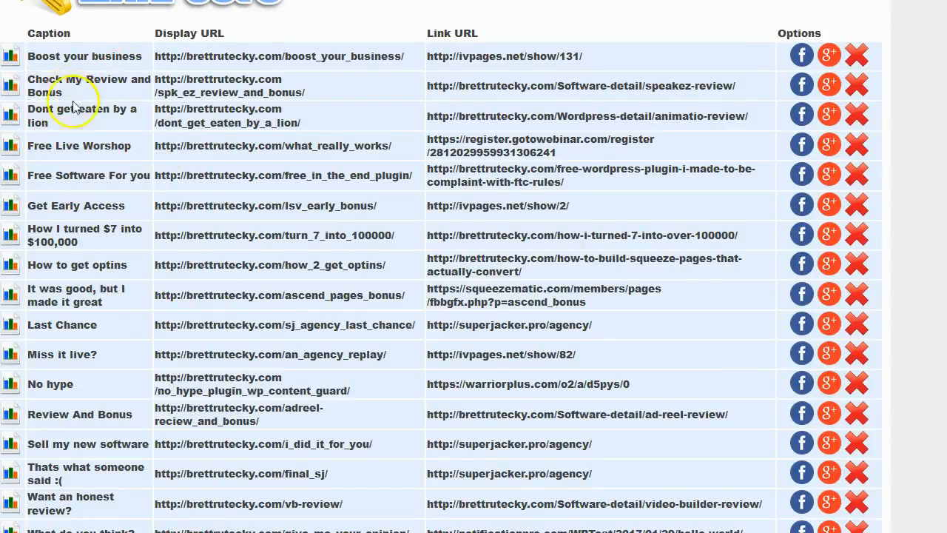
# Step: Share the link to Google+ with the note 'Check out my full SpeakEz review... bonus that no one else is offering'
pyautogui.click(828, 84)
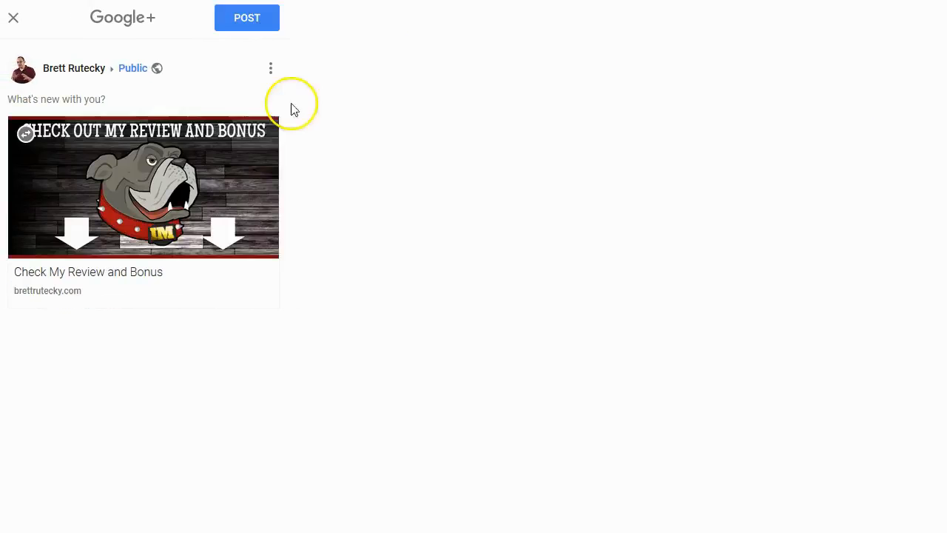
pyautogui.moveTo(195, 76)
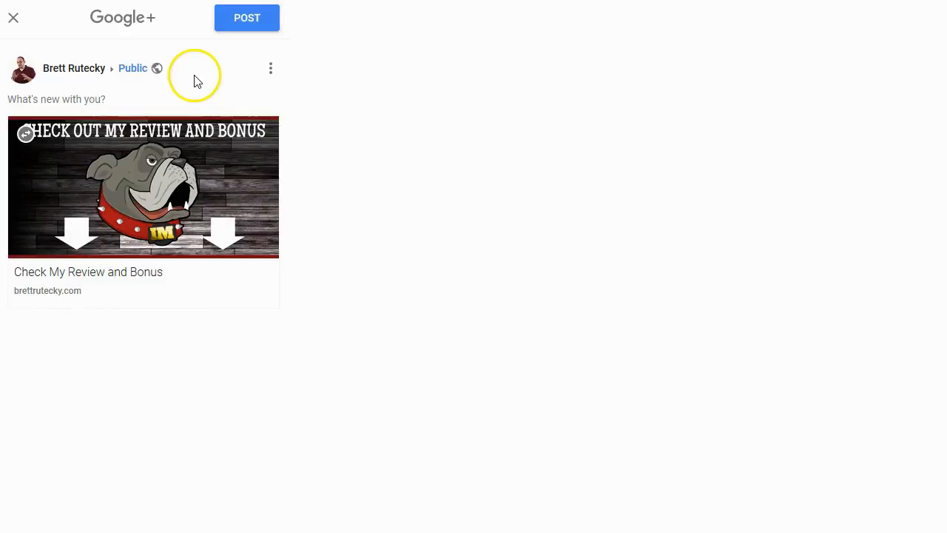
pyautogui.write('Check out my f')
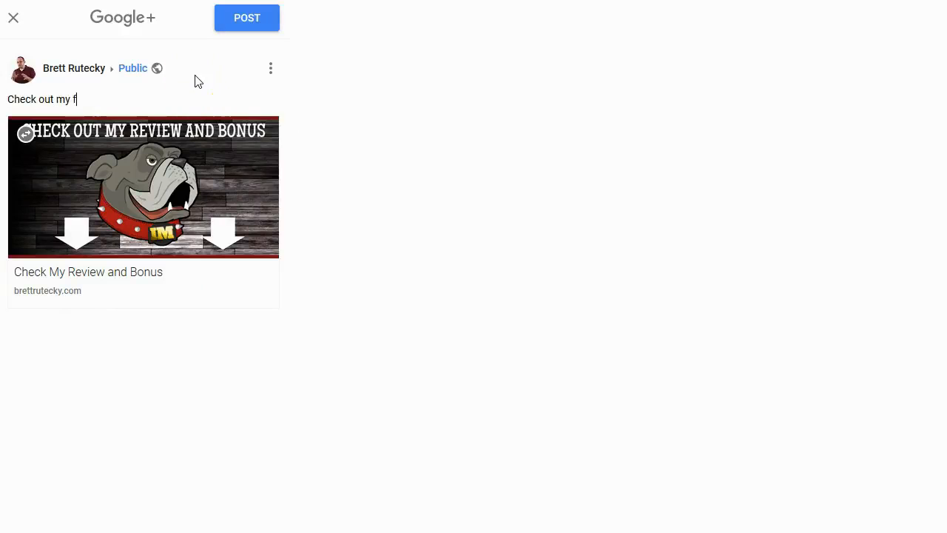
pyautogui.write('ull SpeakEz review and special')
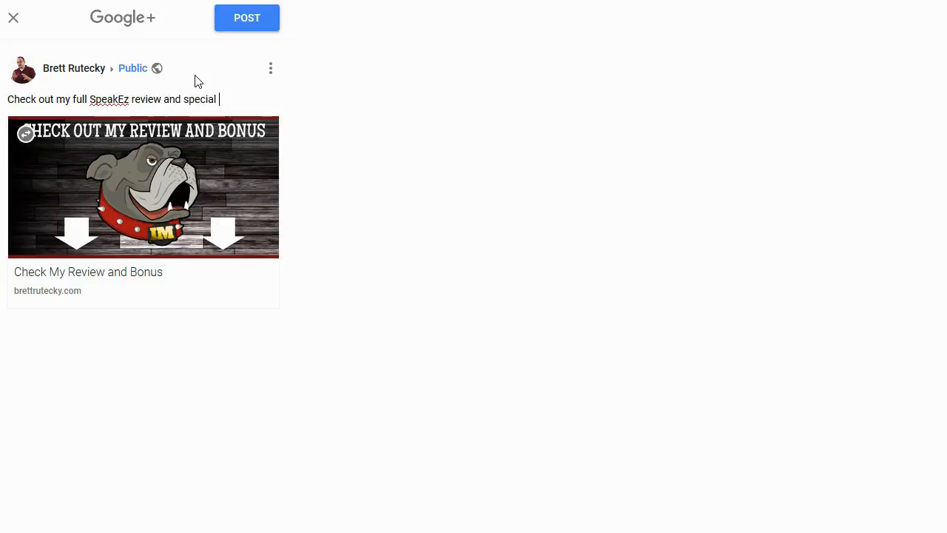
pyautogui.write('bonus that no one else is offering')
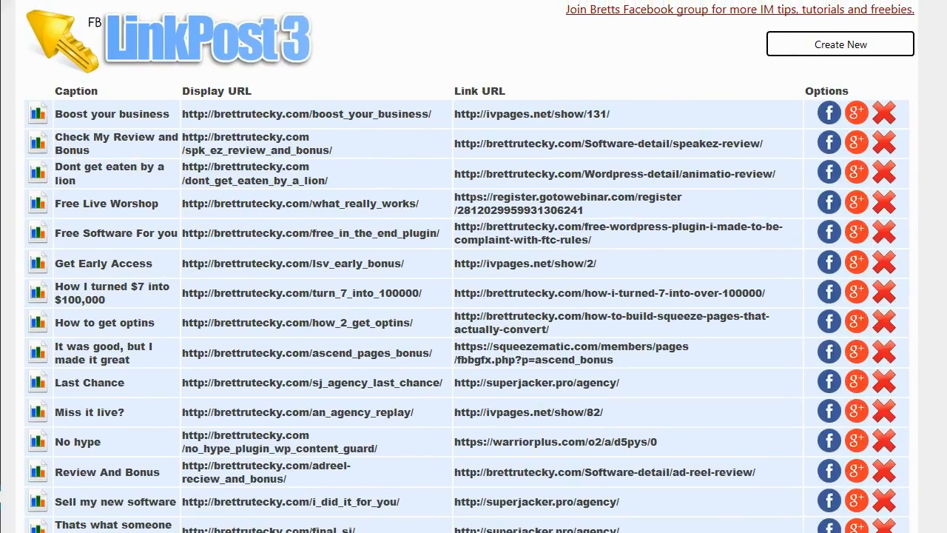
pyautogui.moveTo(337, 8)
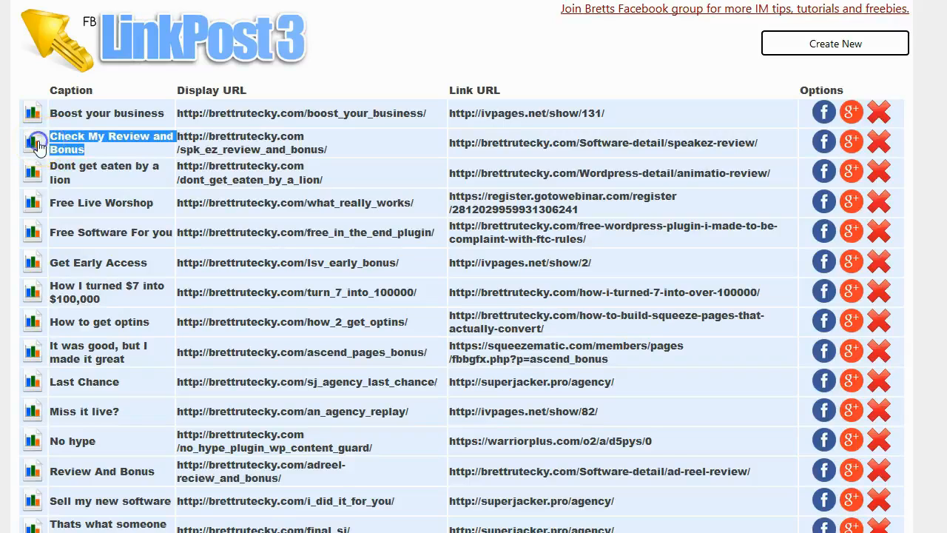
# Step: Show the spk_ez_review_and_bonus click stats: 144 total, 63 Facebook, 5 Google, 76 untracked
pyautogui.click(32, 142)
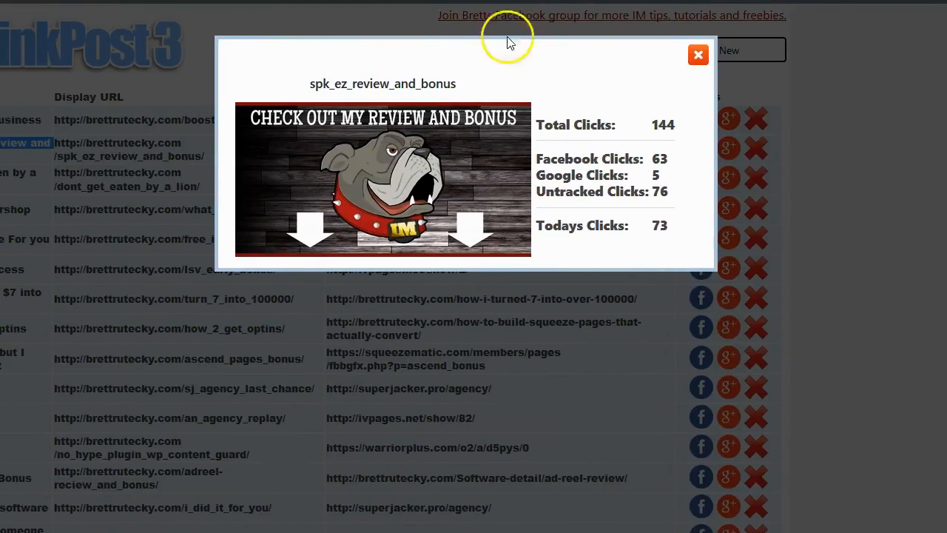
pyautogui.moveTo(527, 47)
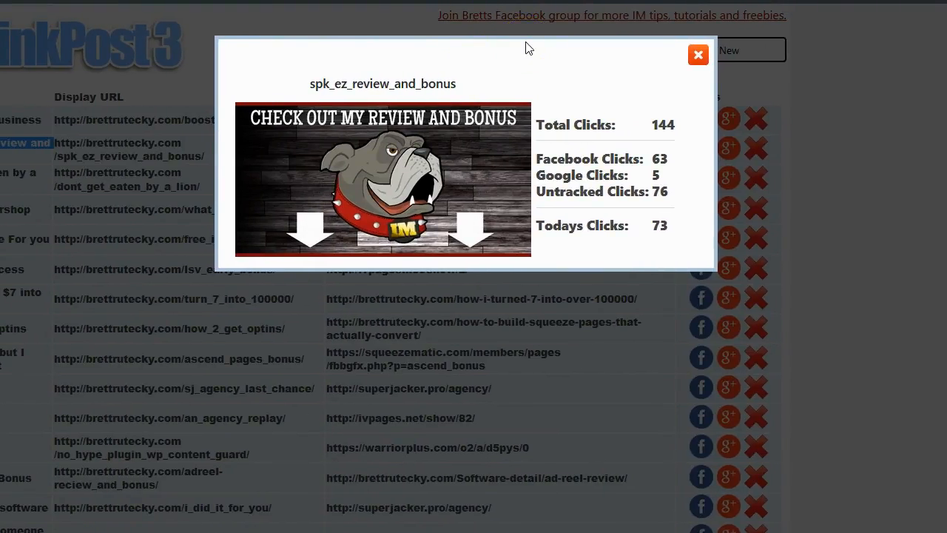